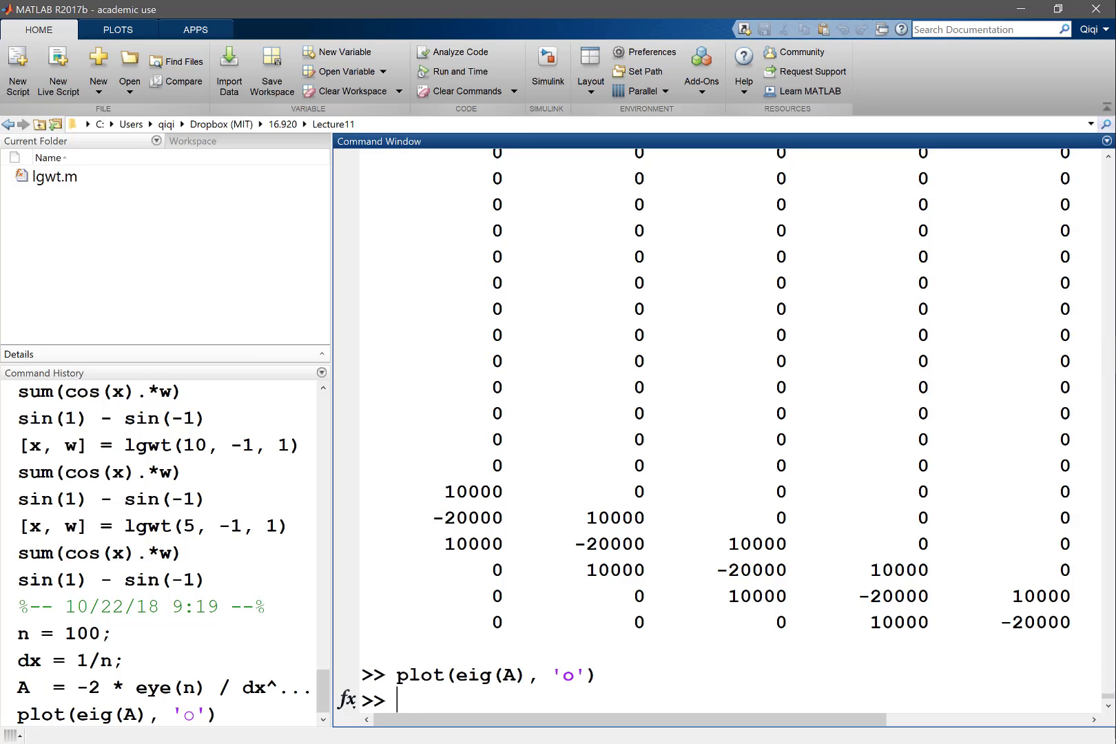
- Run f = ones(n), then recall it and redefine f as ones(n,1)
type("f")
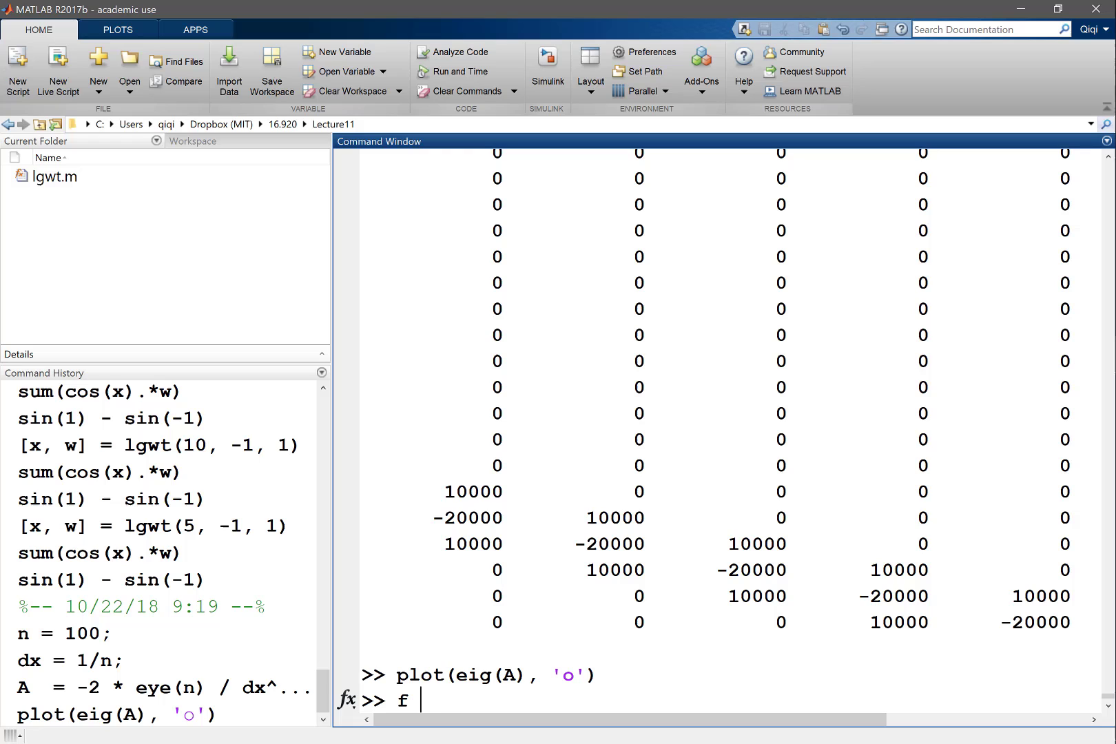
type("= ones(n)")
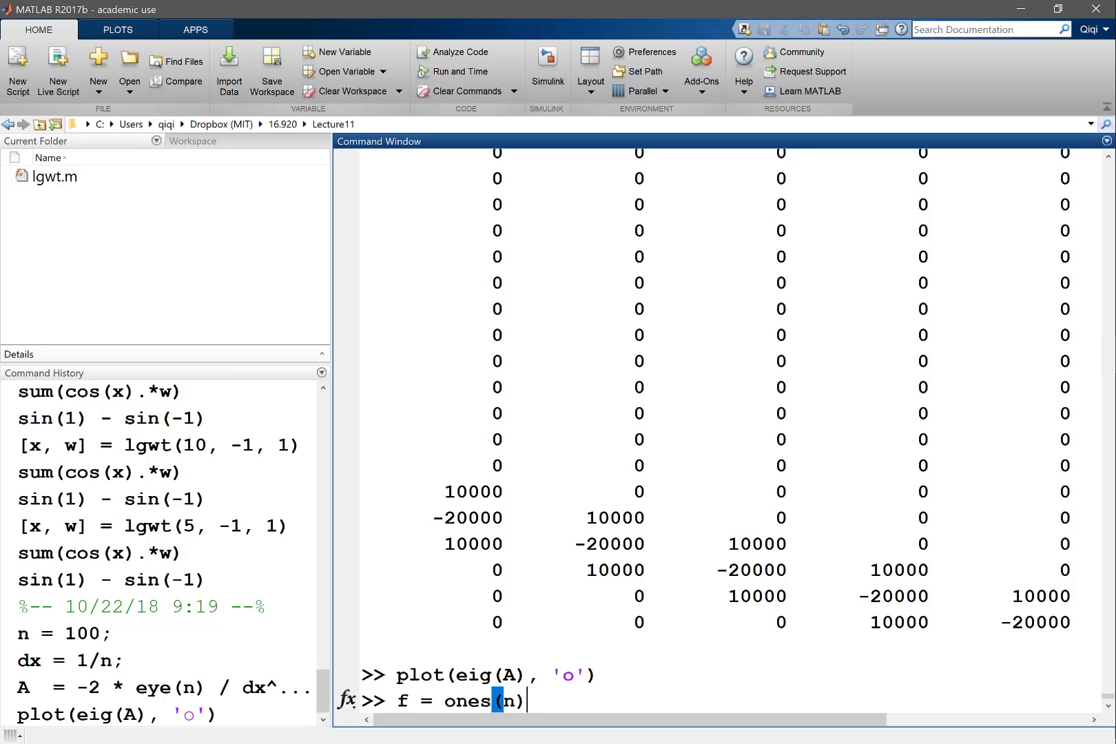
key("Return")
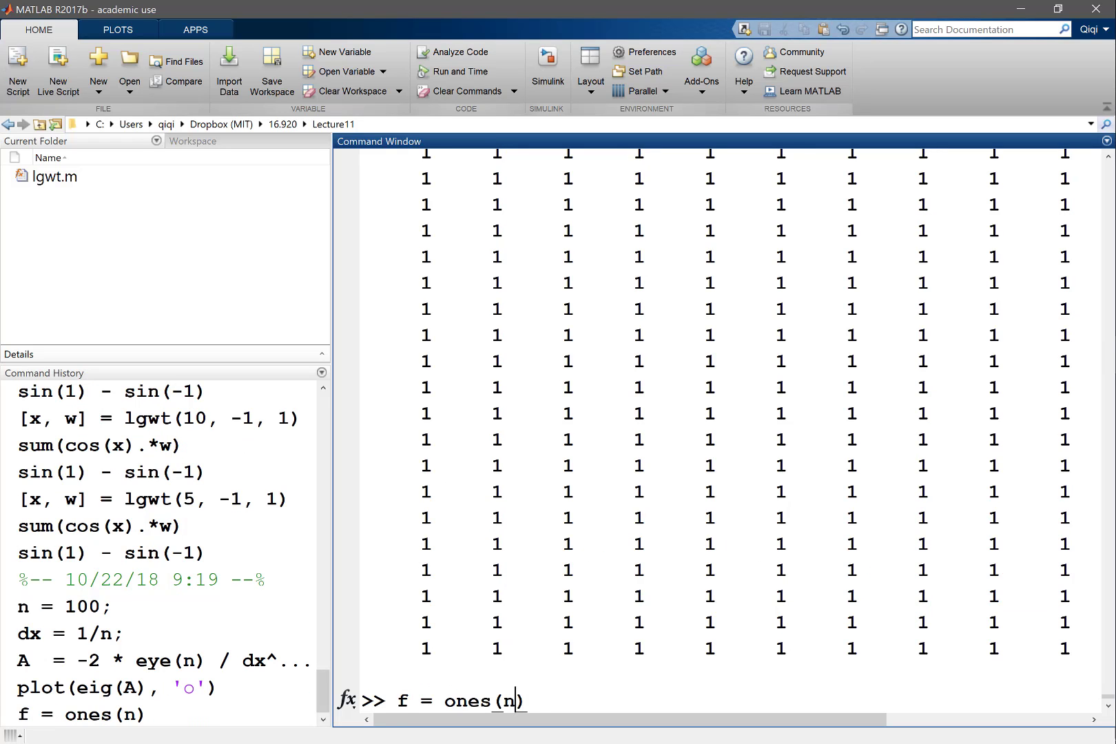
key("Return")
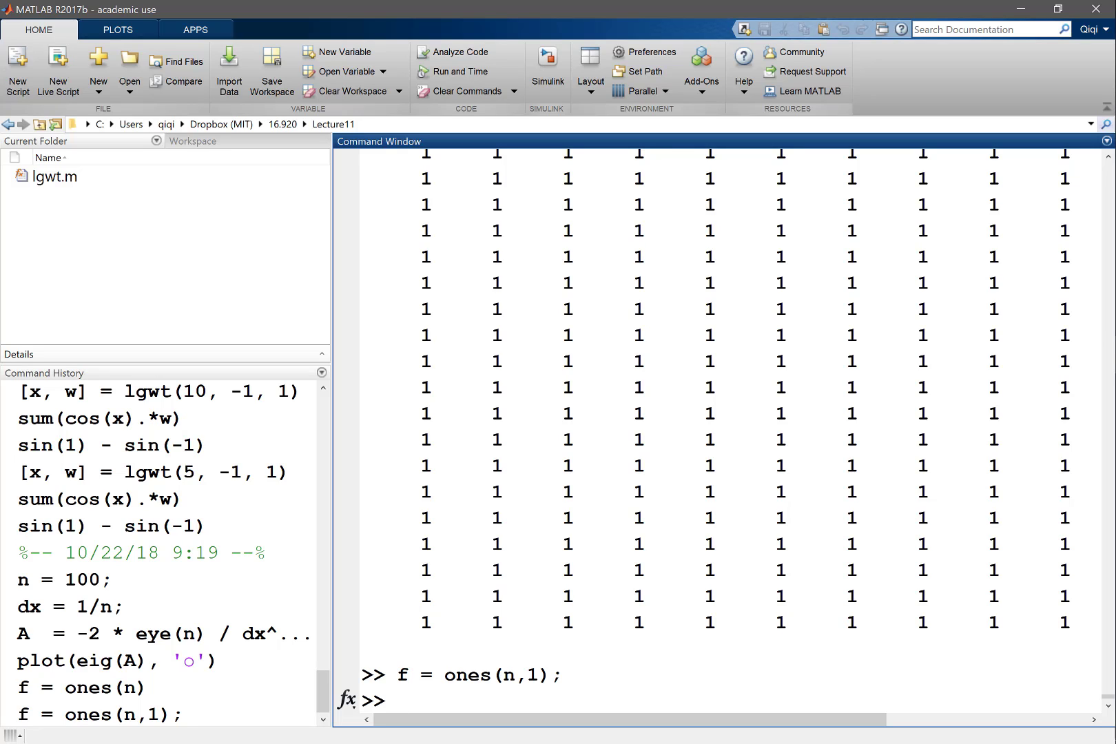
- Define dt = -1./diag(A) as a 100-entry vector and show the Workspace variables
type("dx =")
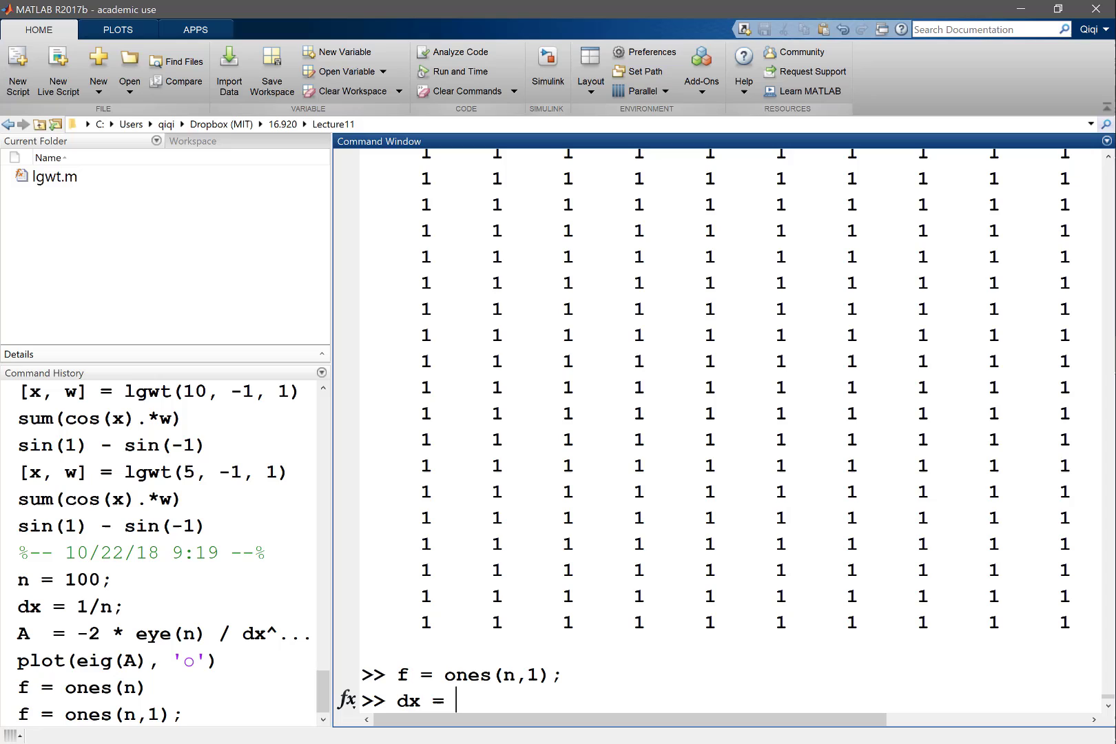
type("dt =")
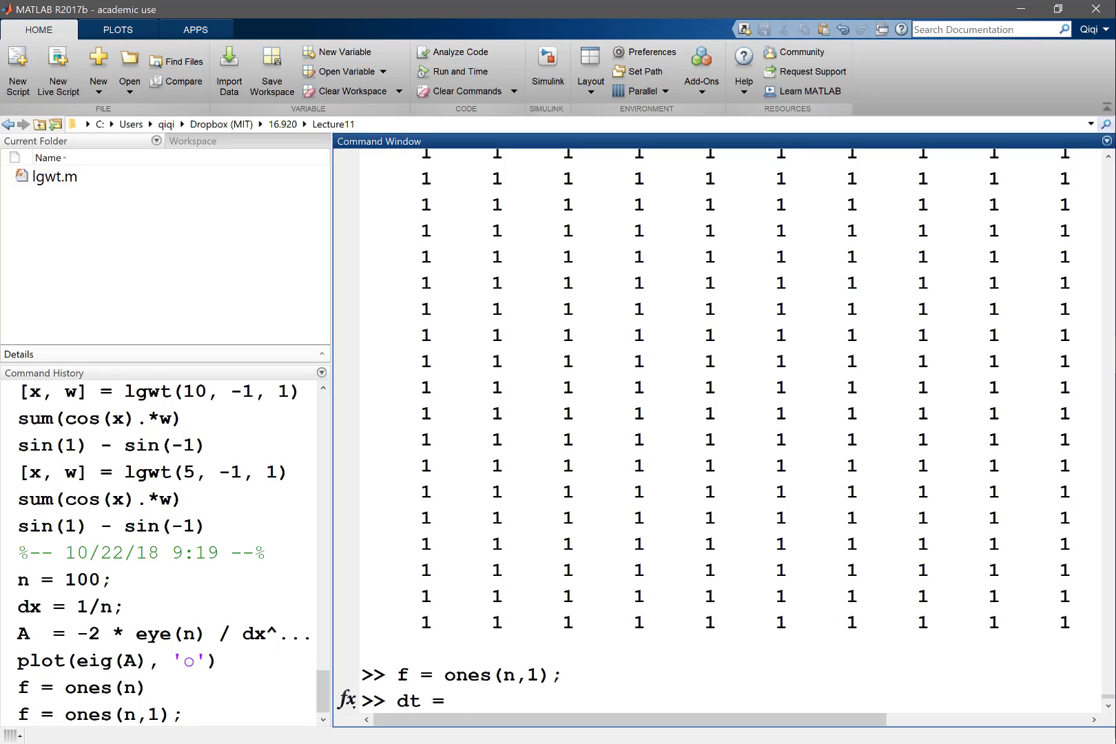
type("-1")
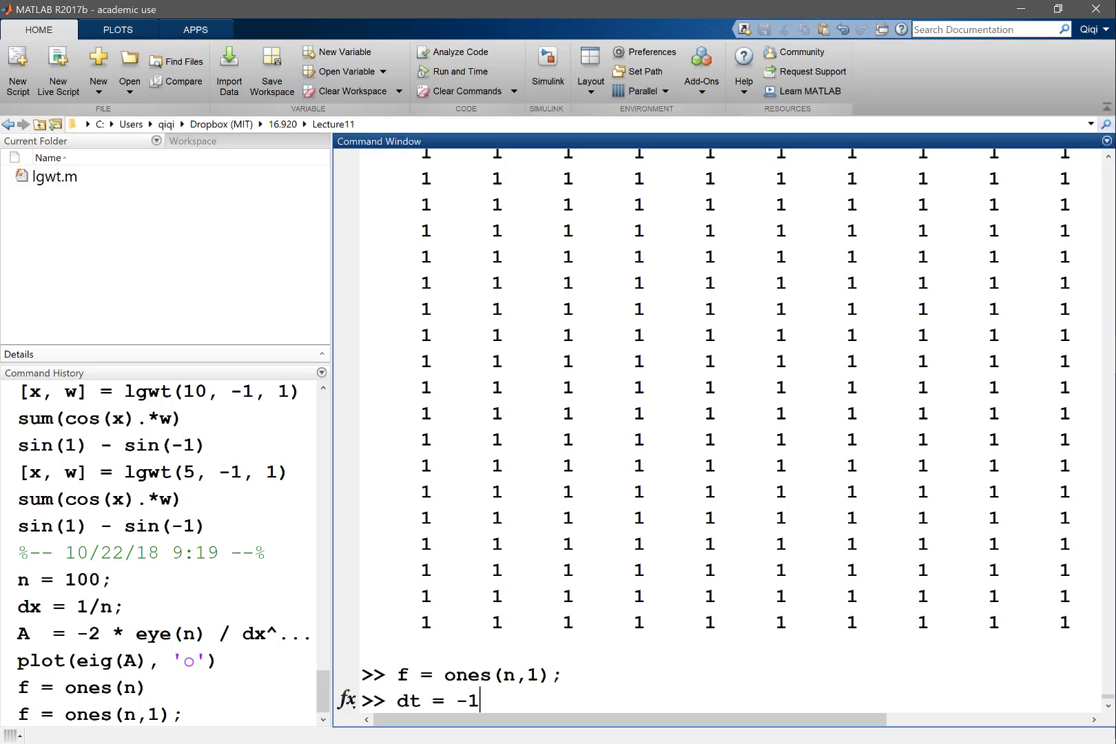
type("/")
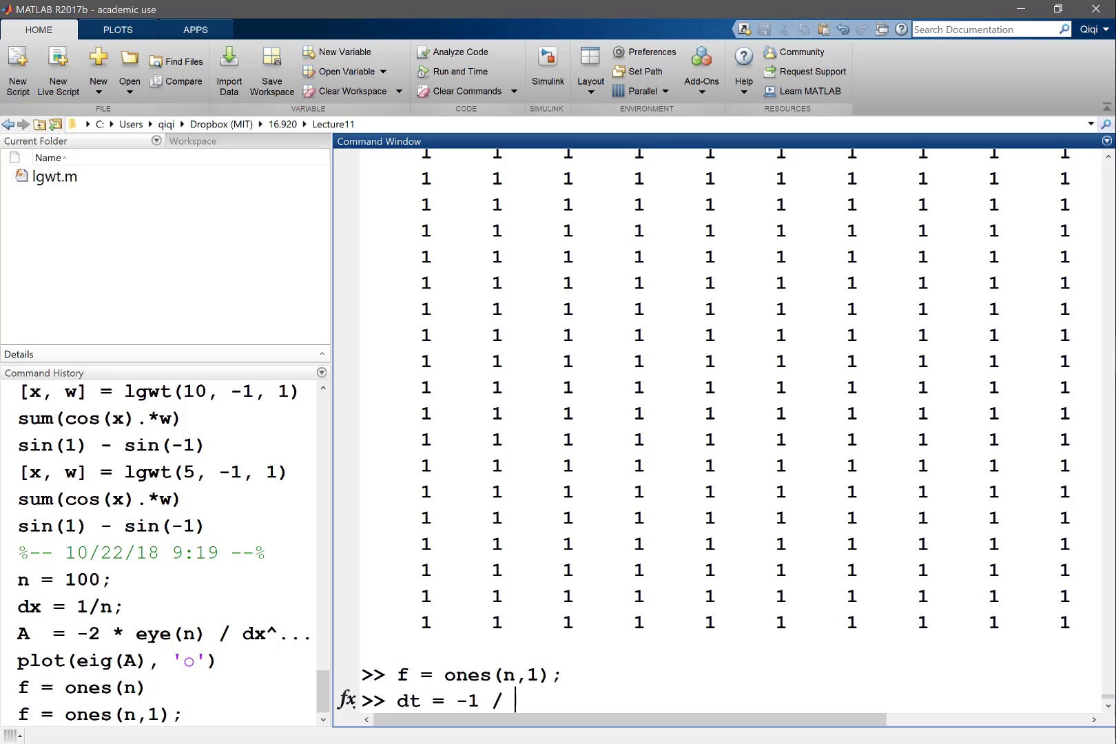
type("A(1,1);")
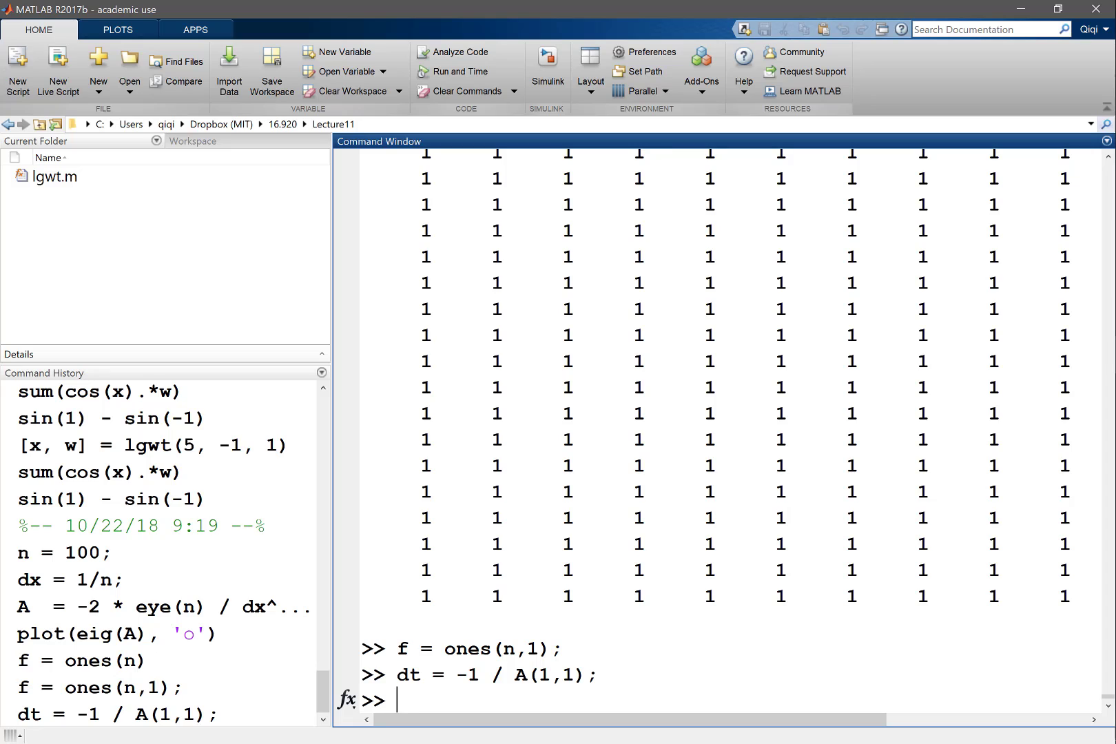
type("dt = -1 / A(1,")
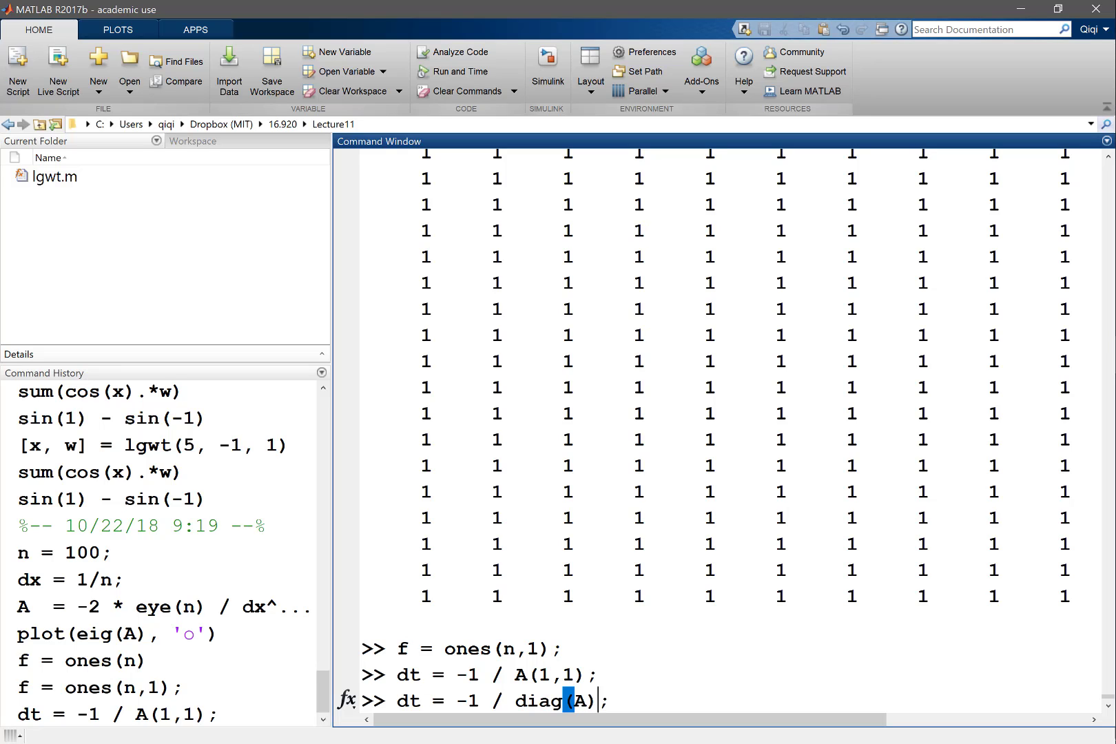
key("Return")
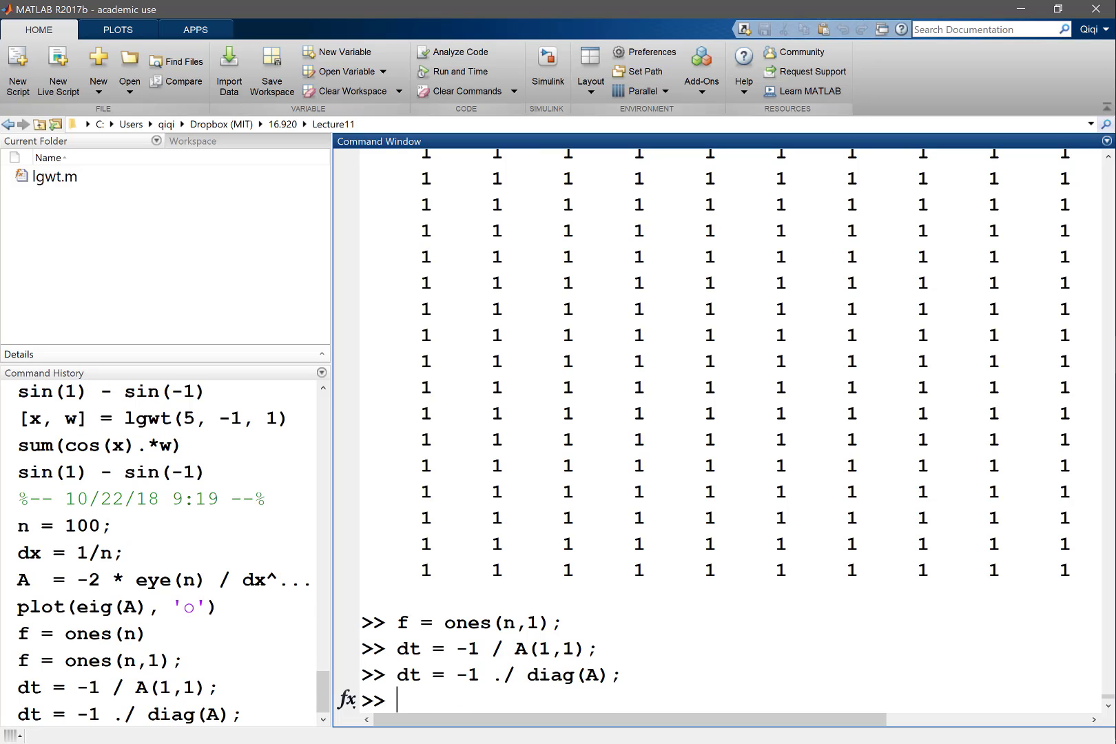
mouse_move(192, 141)
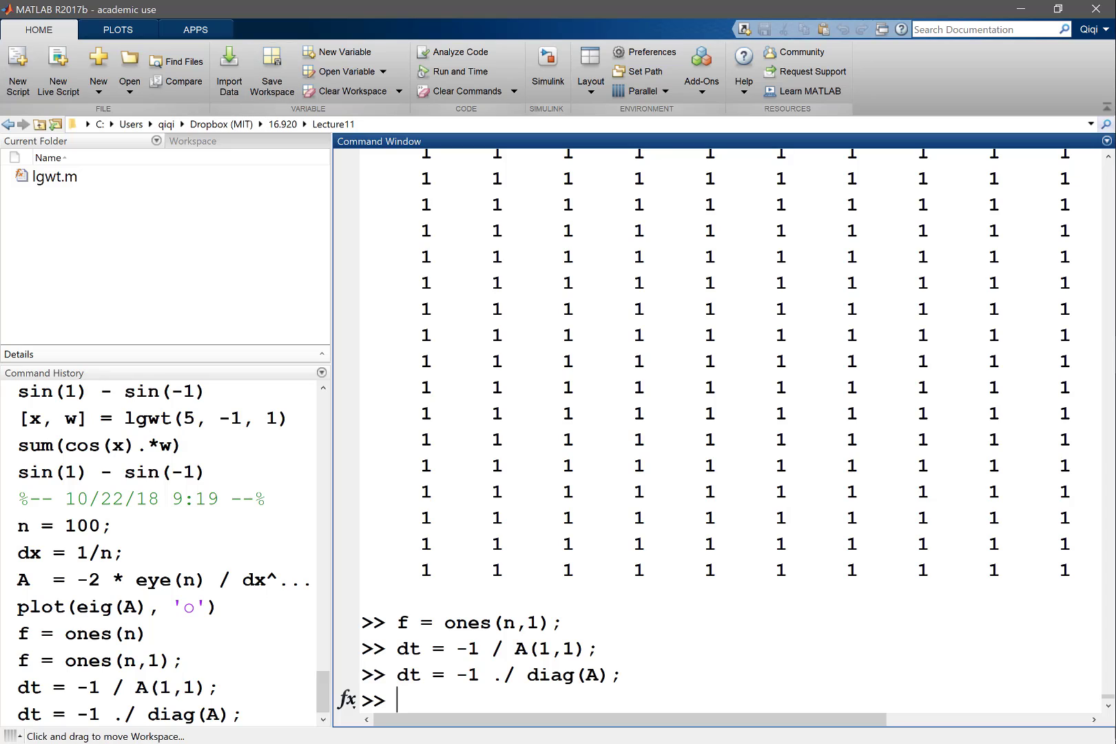
left_click(192, 140)
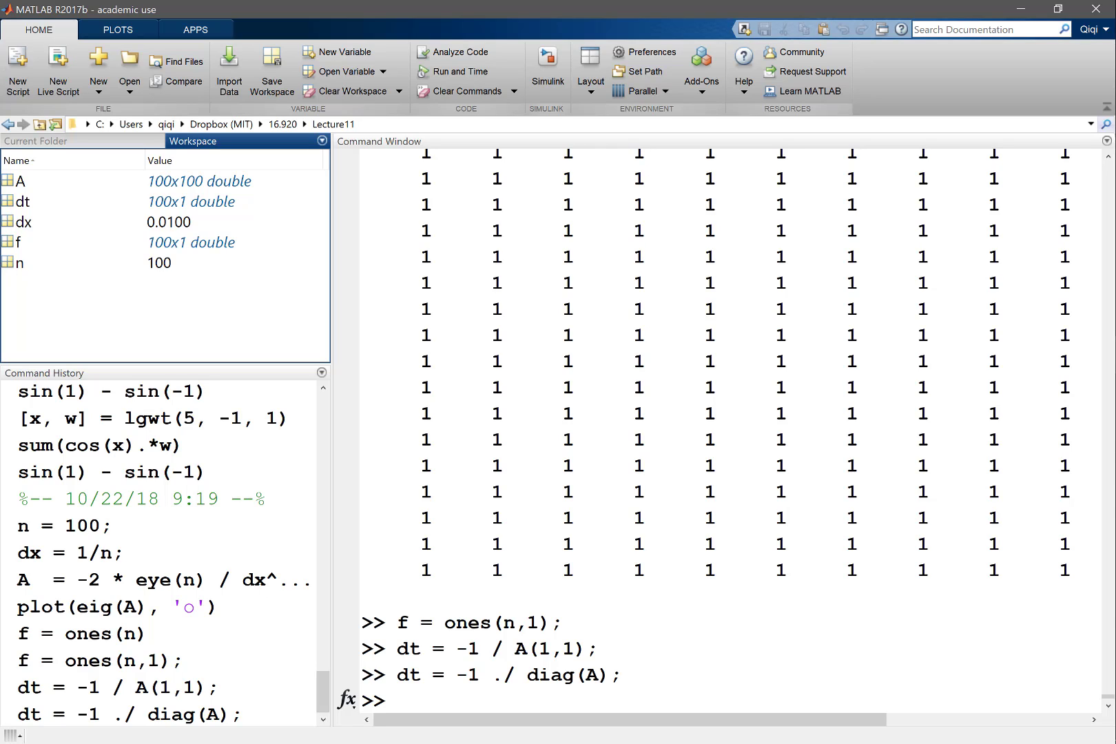
- Open dt in the Variables editor to see every entry equal to 5.0000e-05
double_click(24, 201)
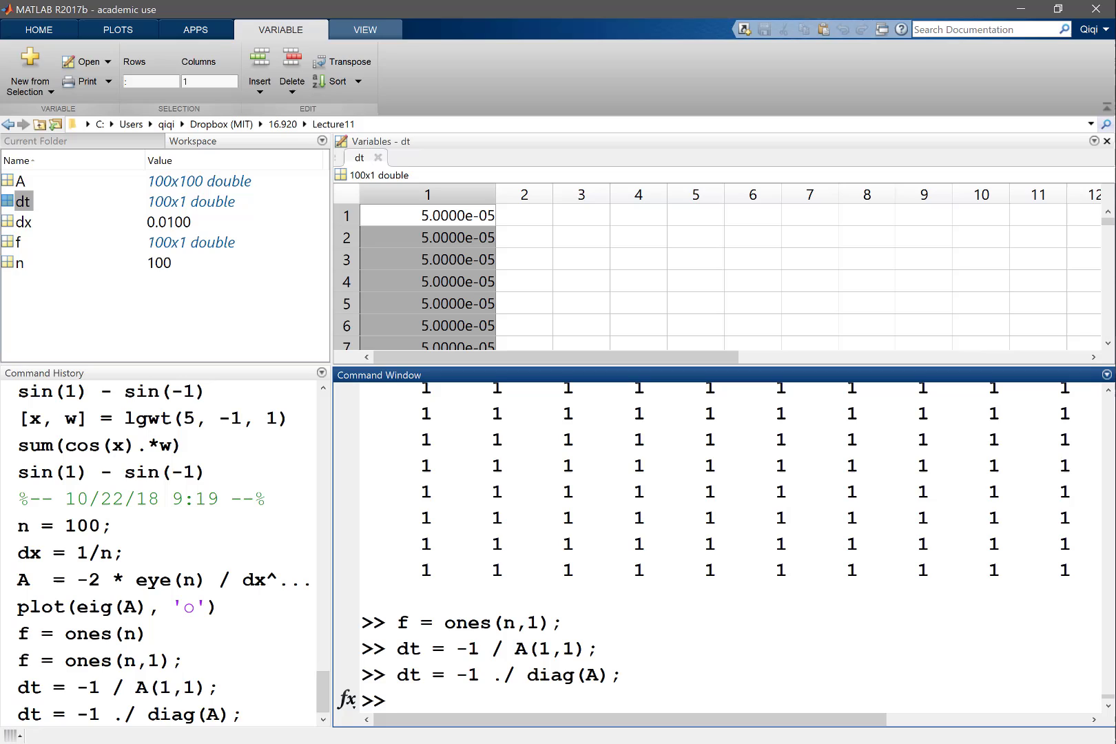
- Initialise x0 as zeros(n,1)
type("x0 =")
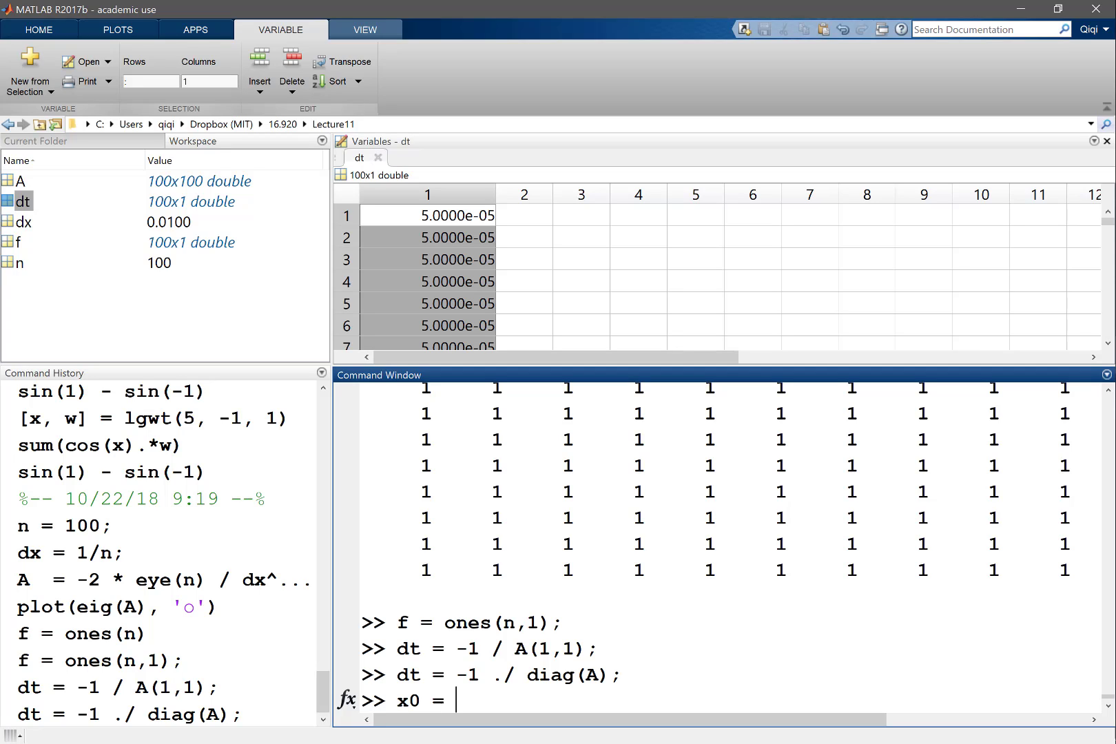
type("zeors")
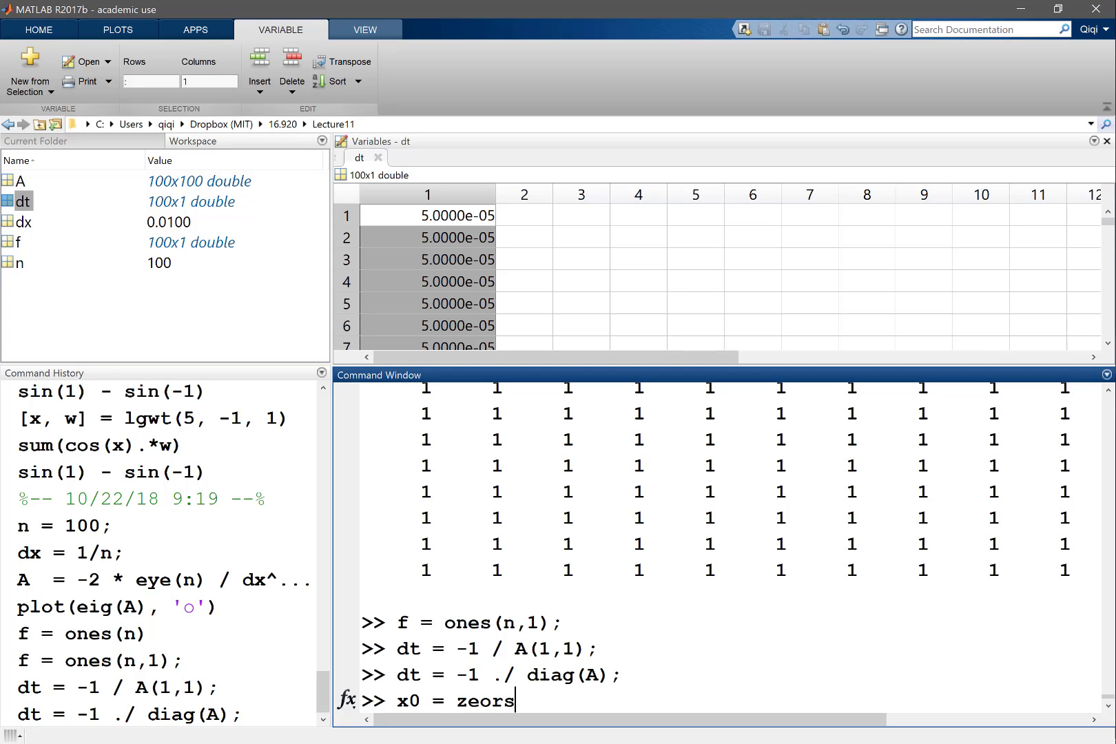
type("zeros(")
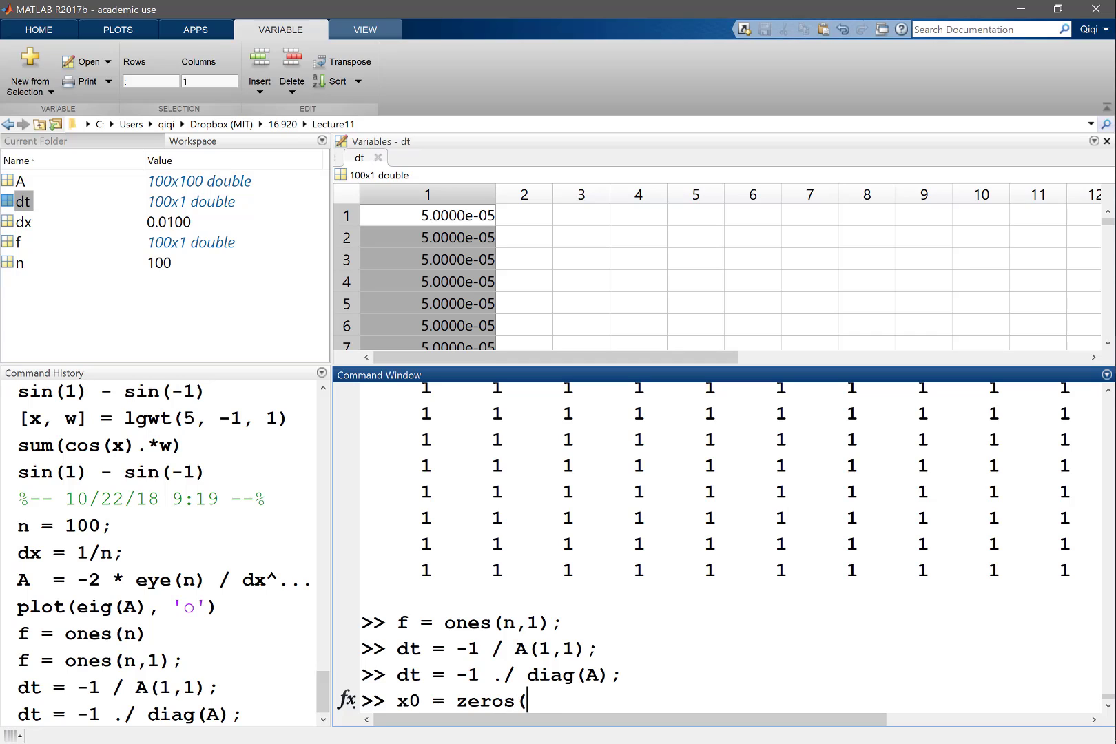
type("n,1);")
type("x")
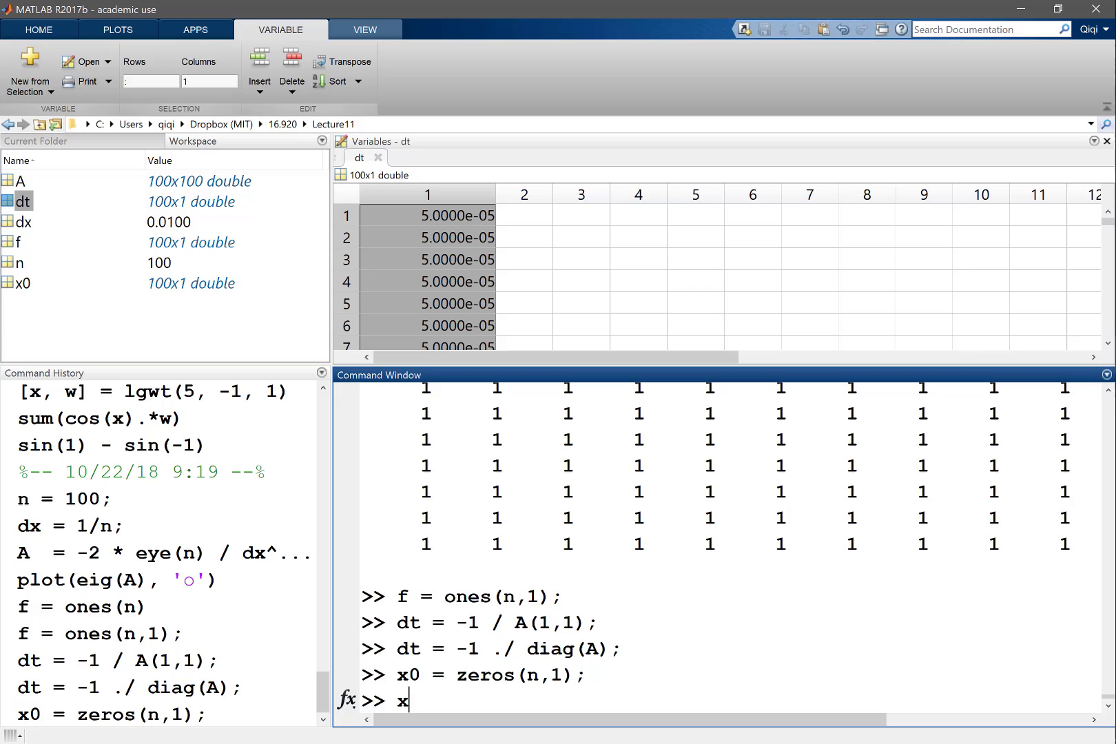
- Compute x1 = x0 + dt.*(A*x0 + f), fixing the dimension error with dt.*
type("1 =")
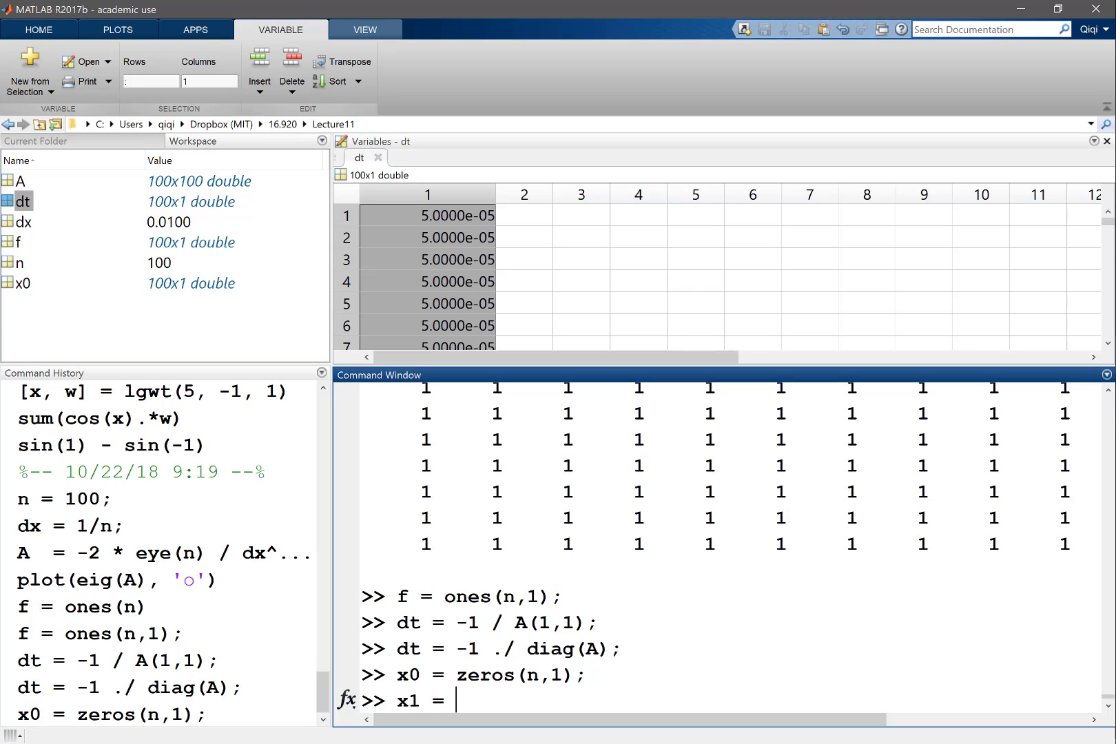
type("A *")
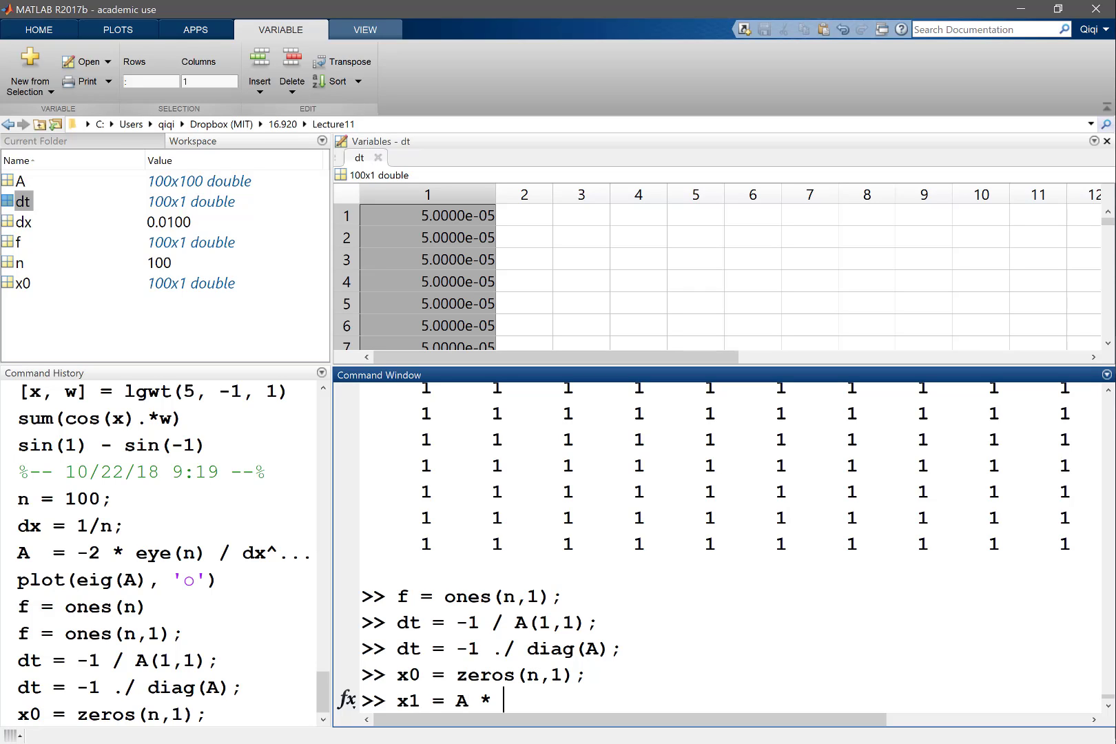
type("x0")
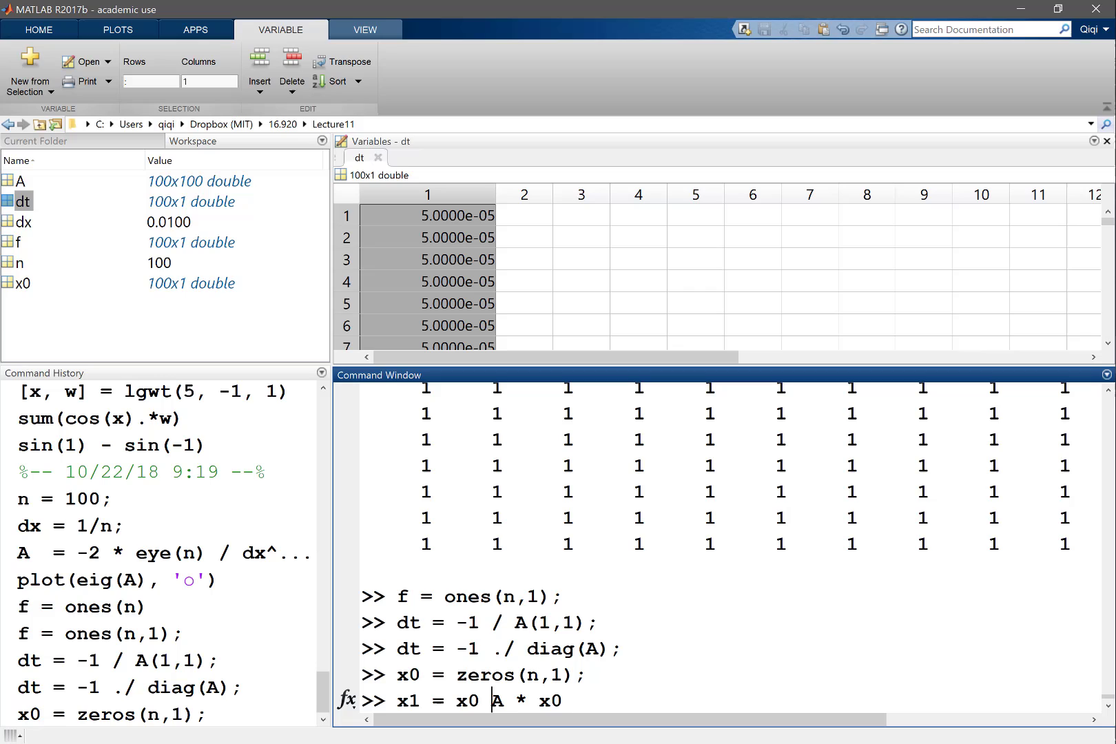
type("+ dt* (")
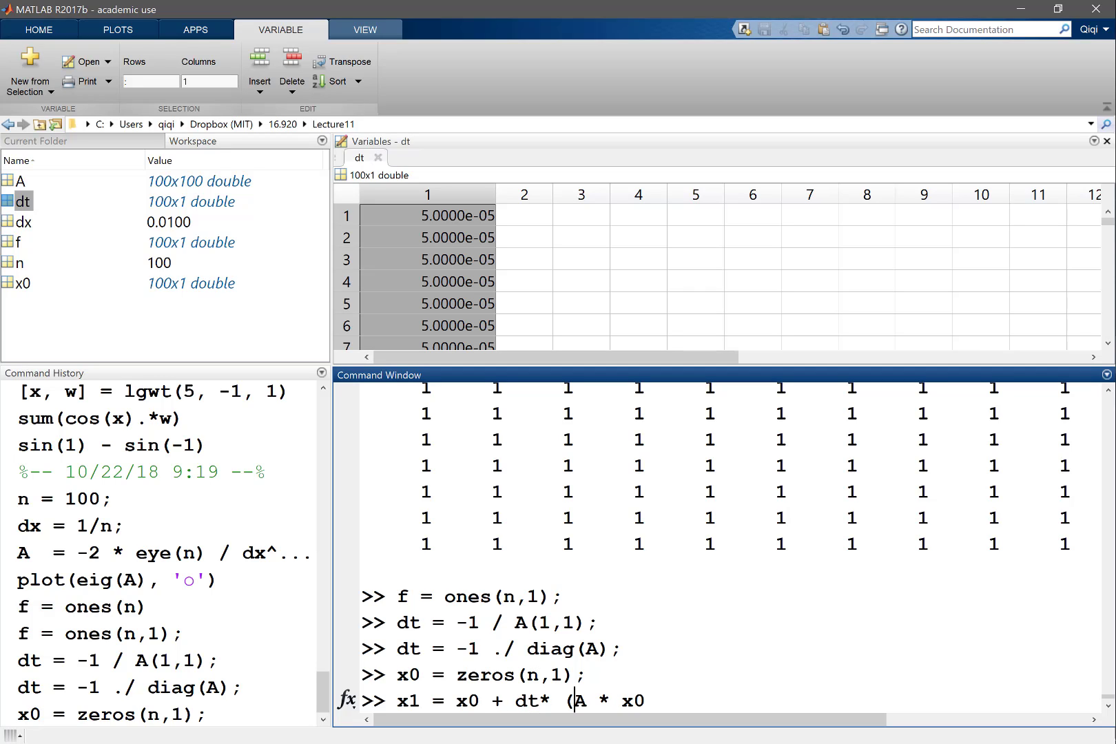
type("+")
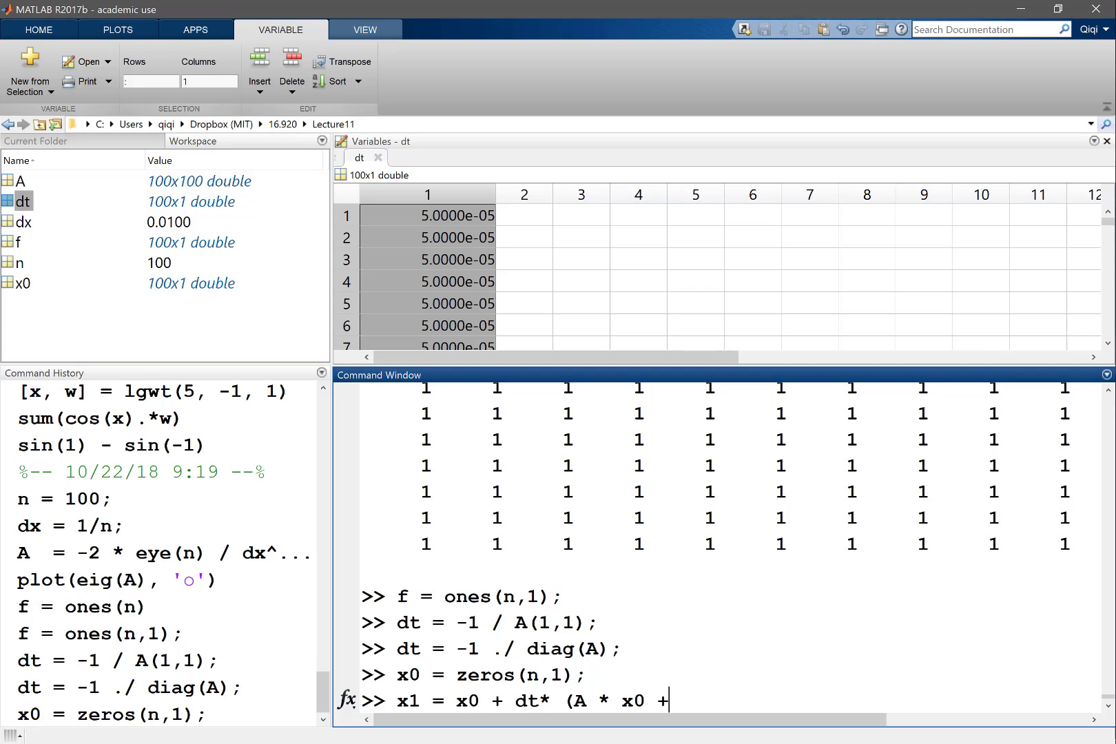
key("Return")
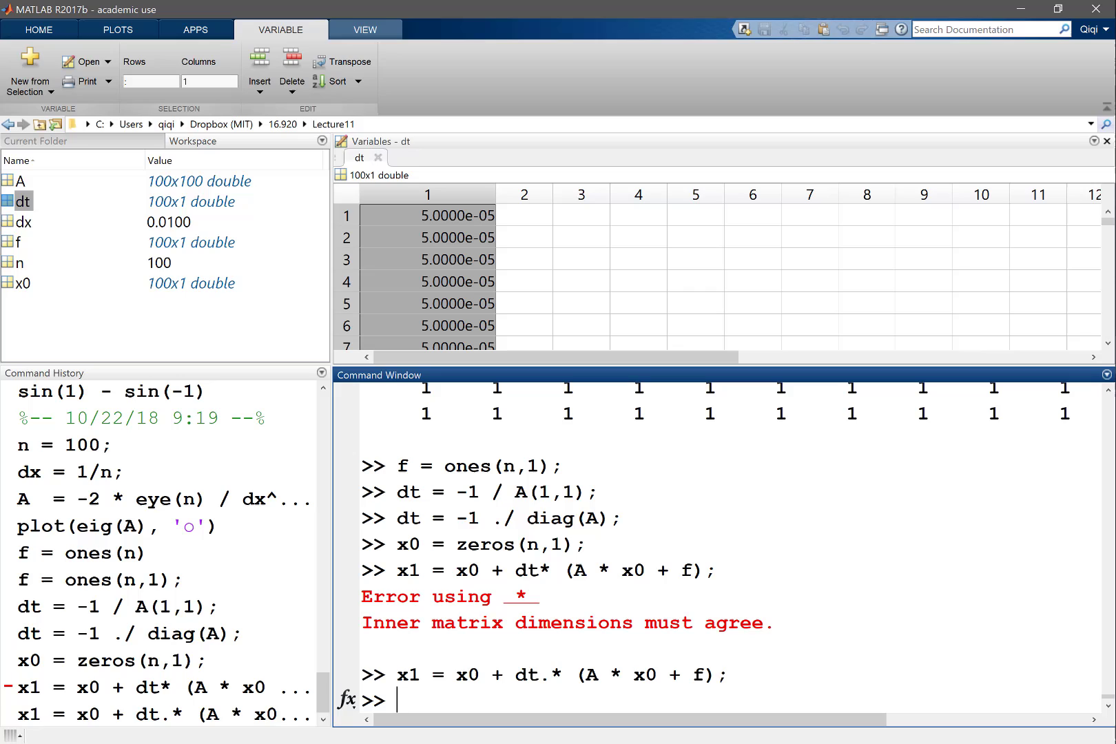
key("Return")
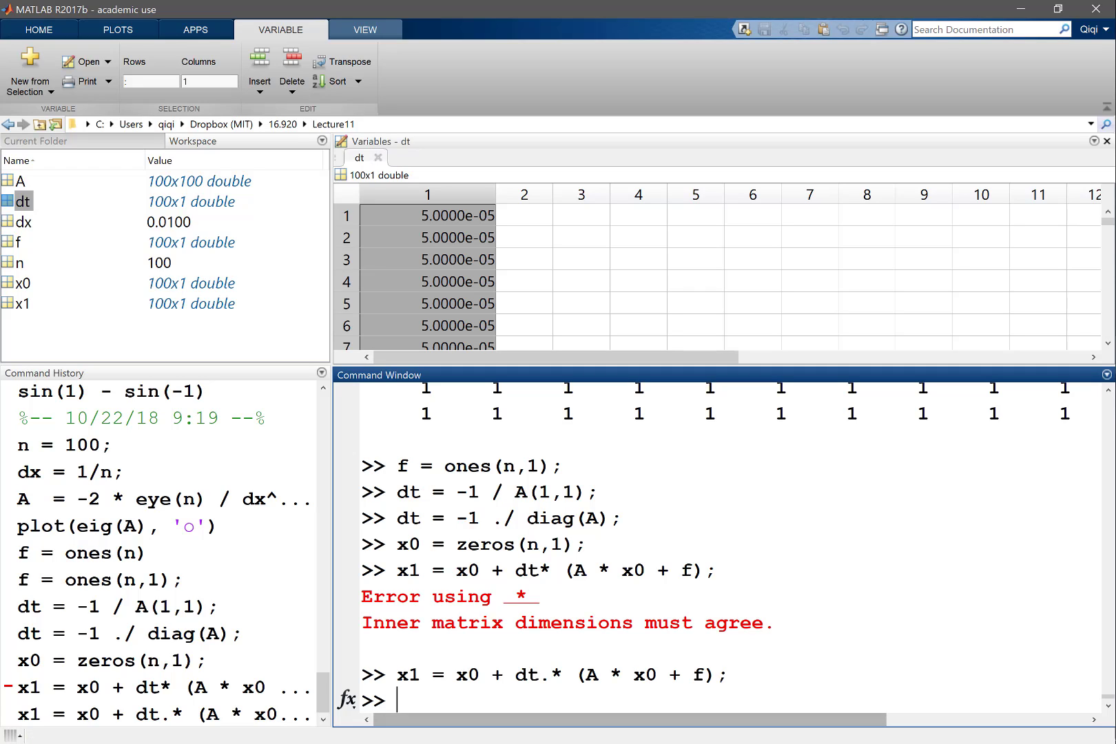
- Run plot(x1), showing a near-flat line at zero, and open x1 in Workspace
type("plot(x1)")
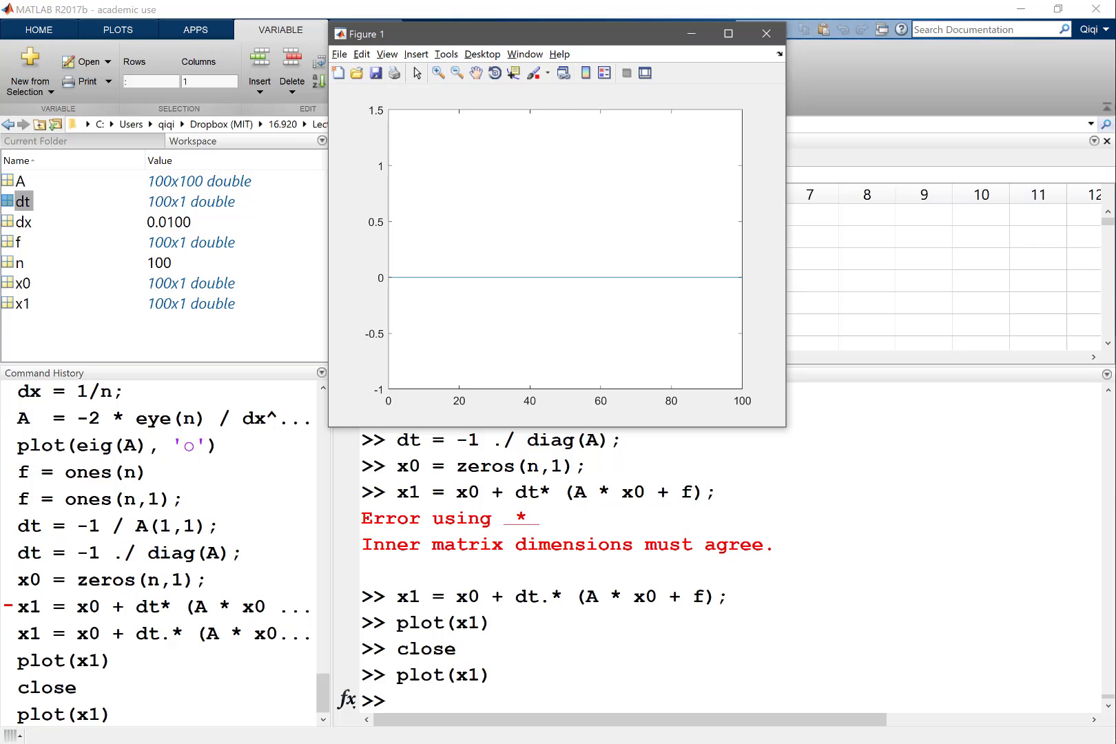
double_click(24, 303)
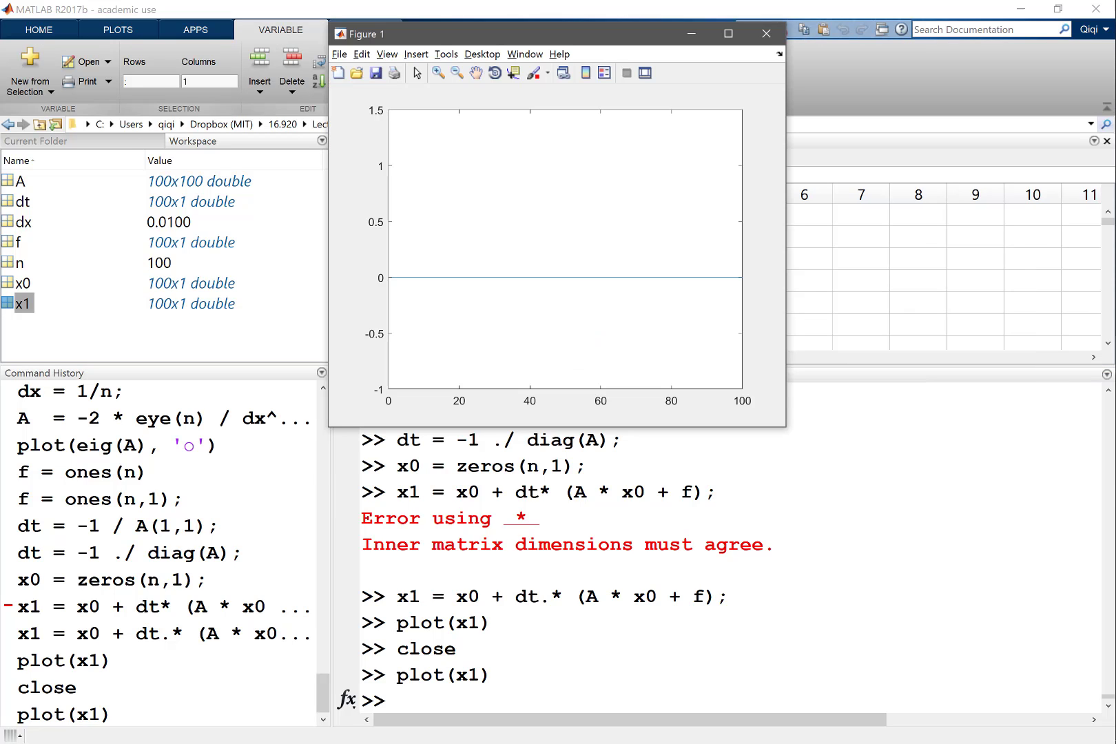
- Compute x2 = x1 + dt.*(A*x1+f) and view its 7.5e-05 and 1.0e-04 entries
double_click(23, 303)
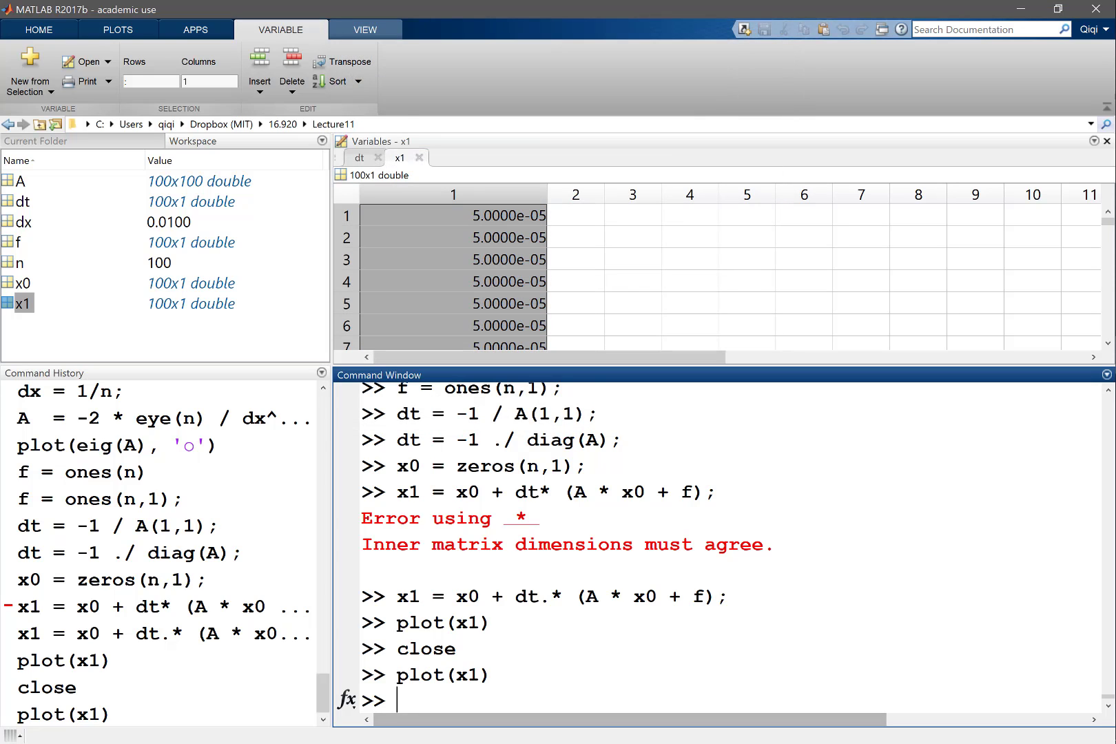
key("Return")
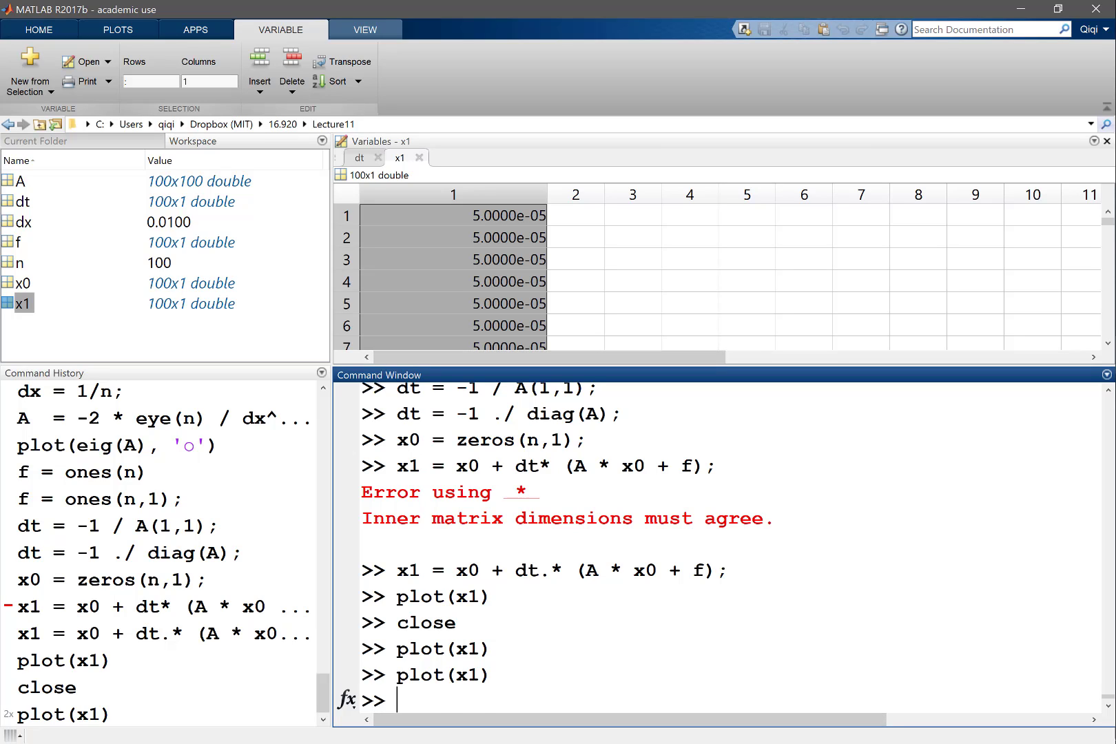
type("plot(x1)")
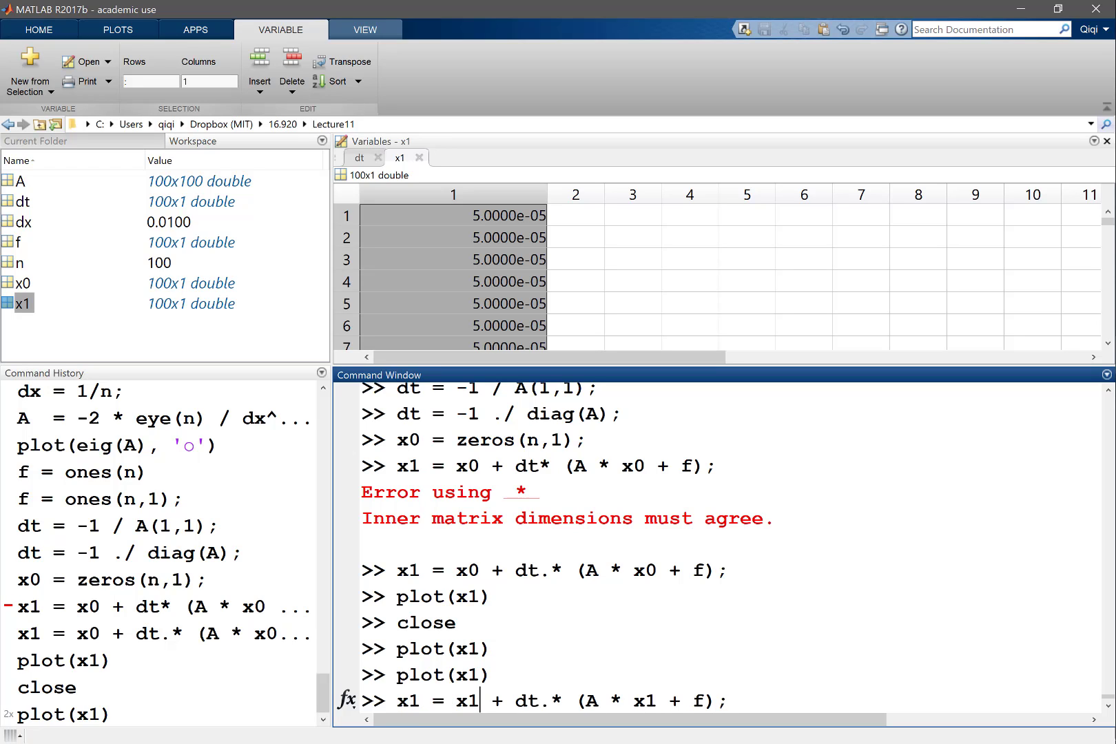
key("Return")
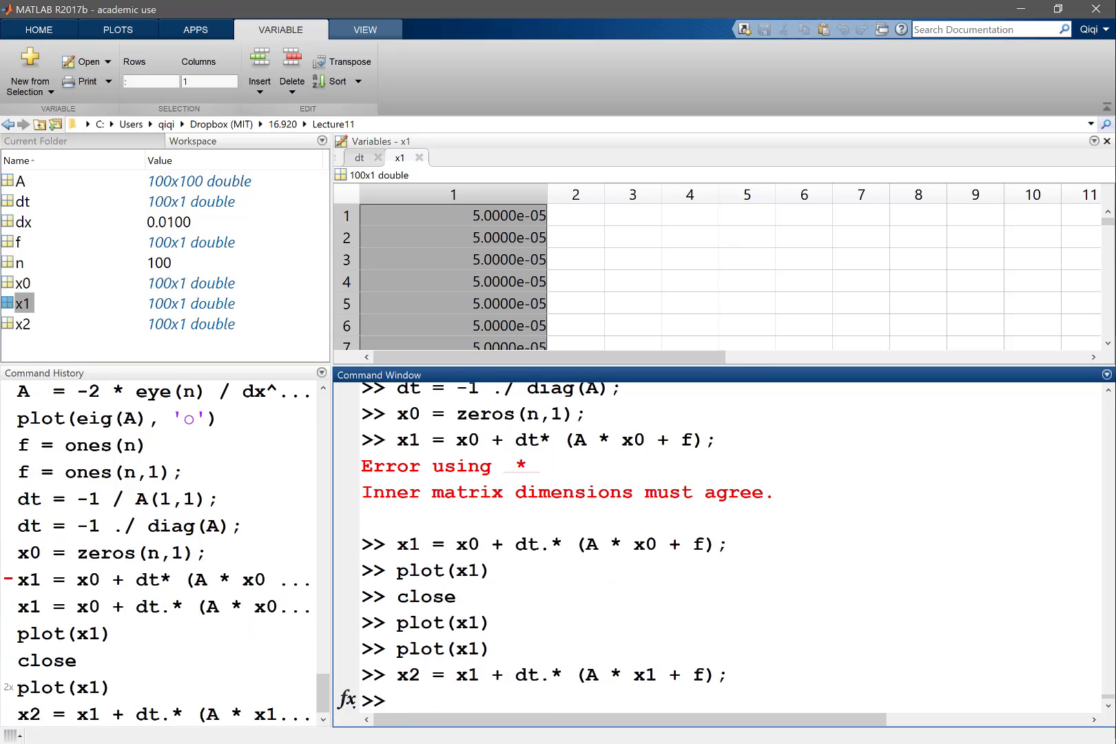
double_click(23, 324)
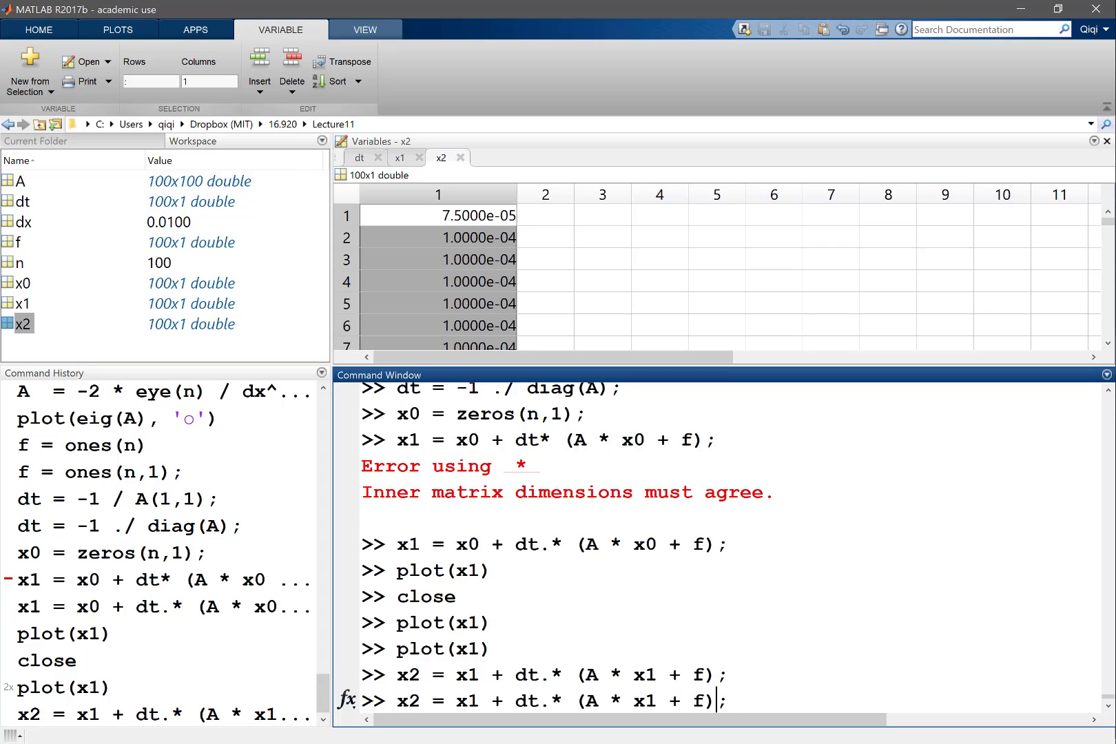
key("Return")
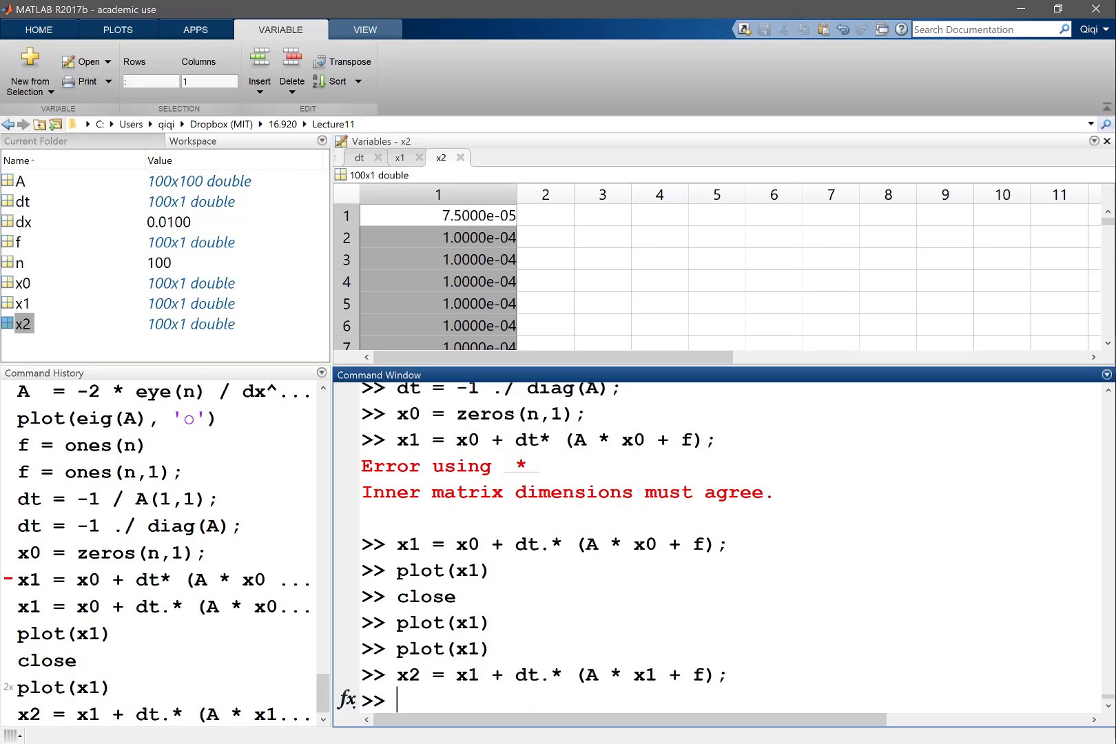
- Set x = x2, apply x = x + dt.*(A*x+f) three times, and view x
type("x = x2;")
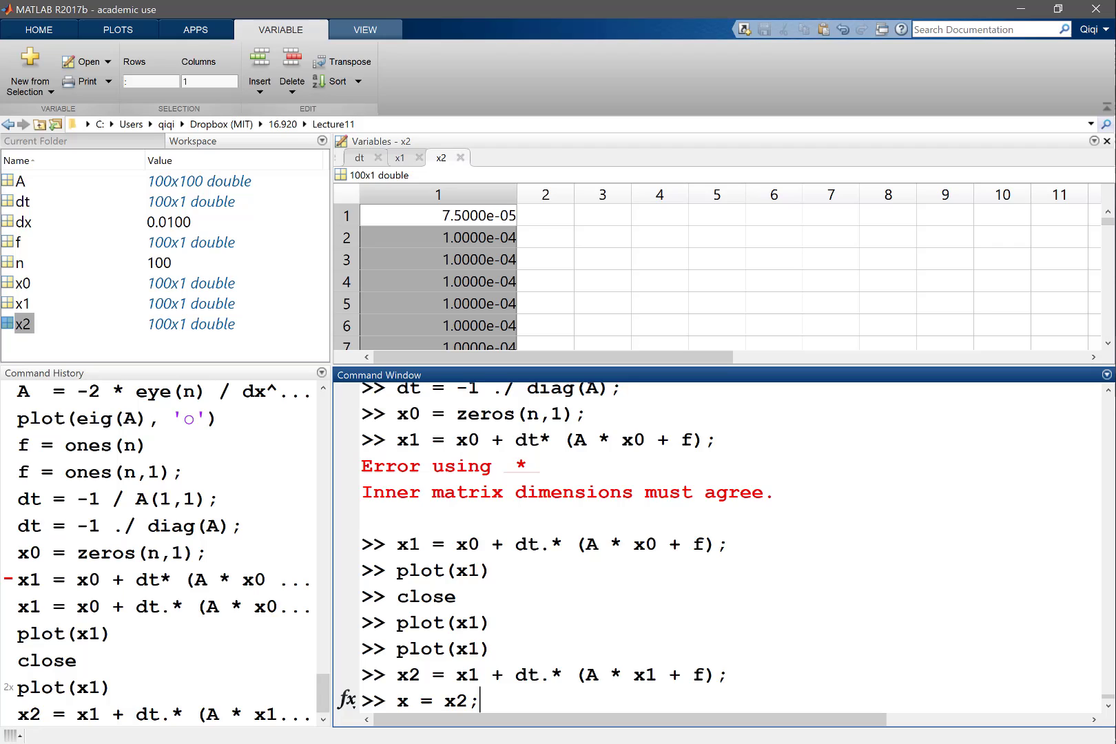
key("Return")
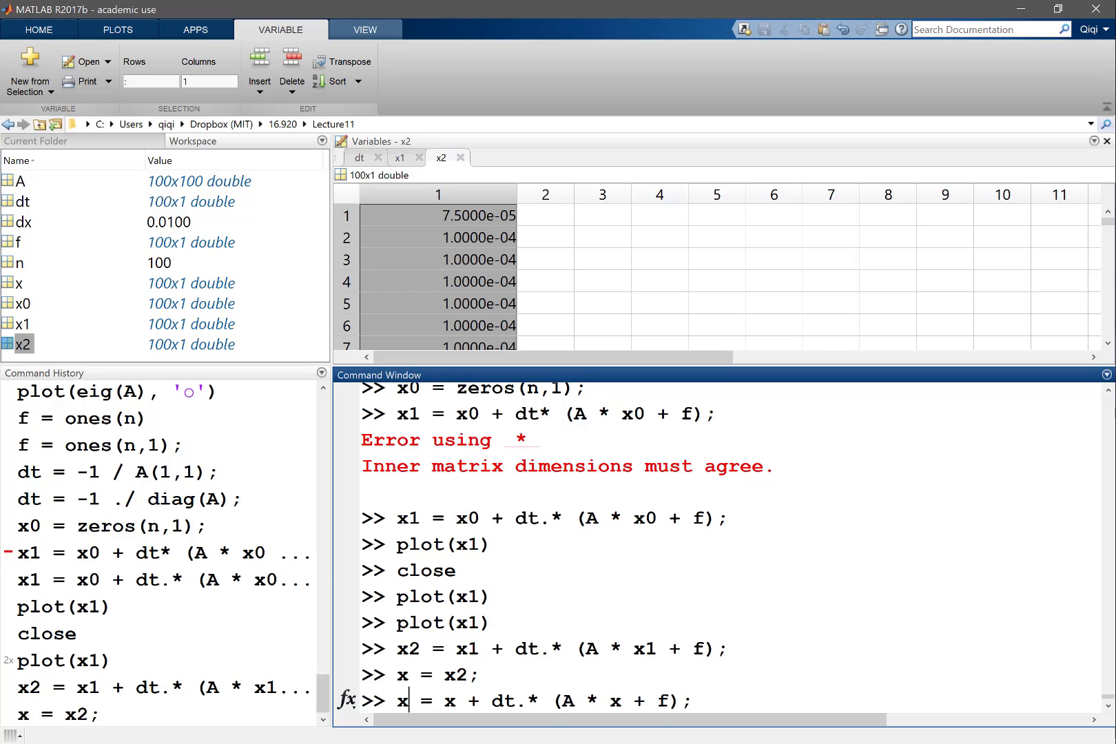
key("Return")
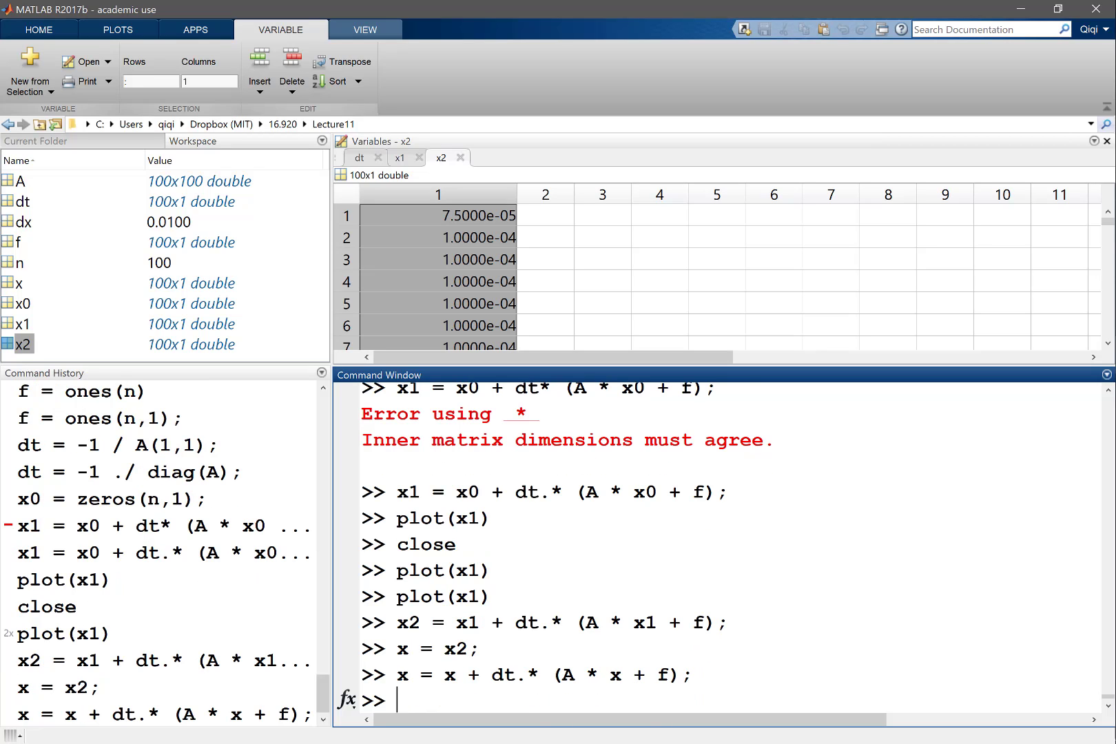
type("x = x + dt.* (A * x + f);")
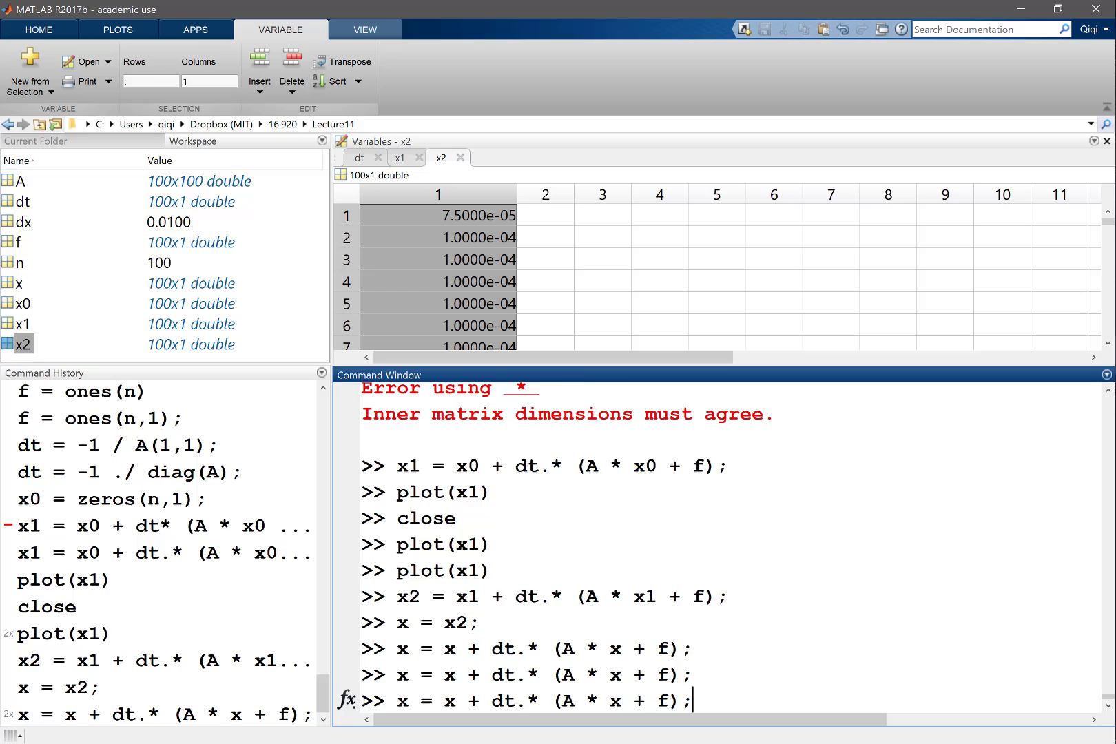
key("Return")
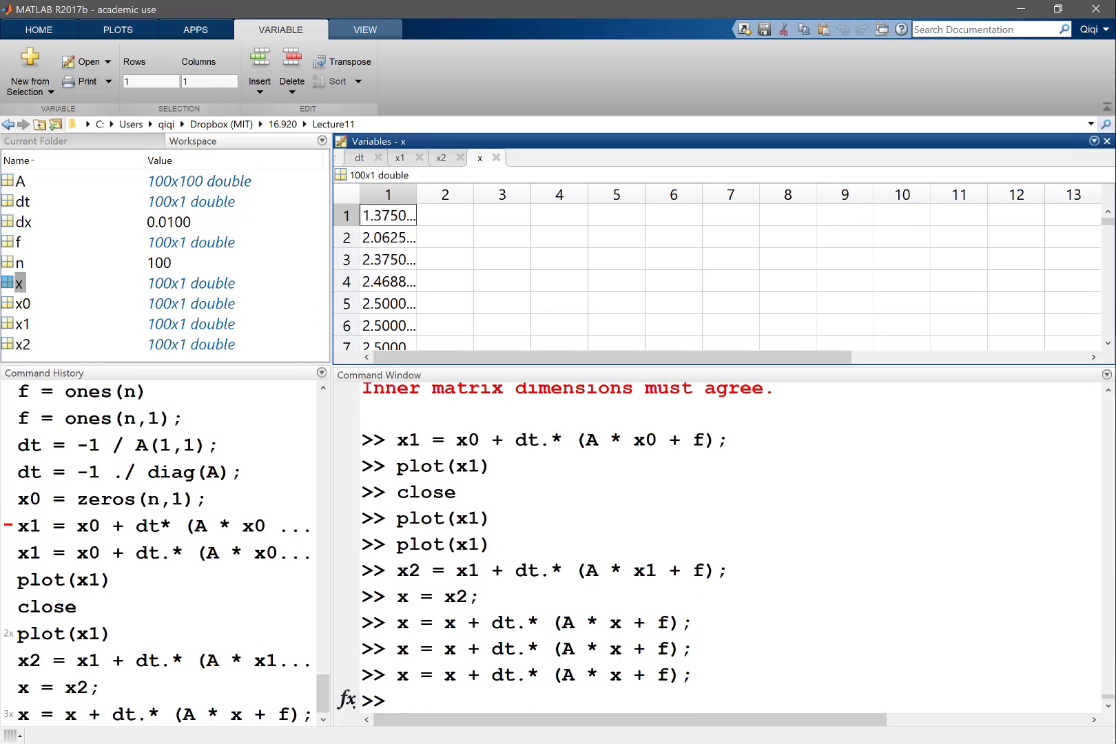
left_click(622, 193)
type("plot(x)")
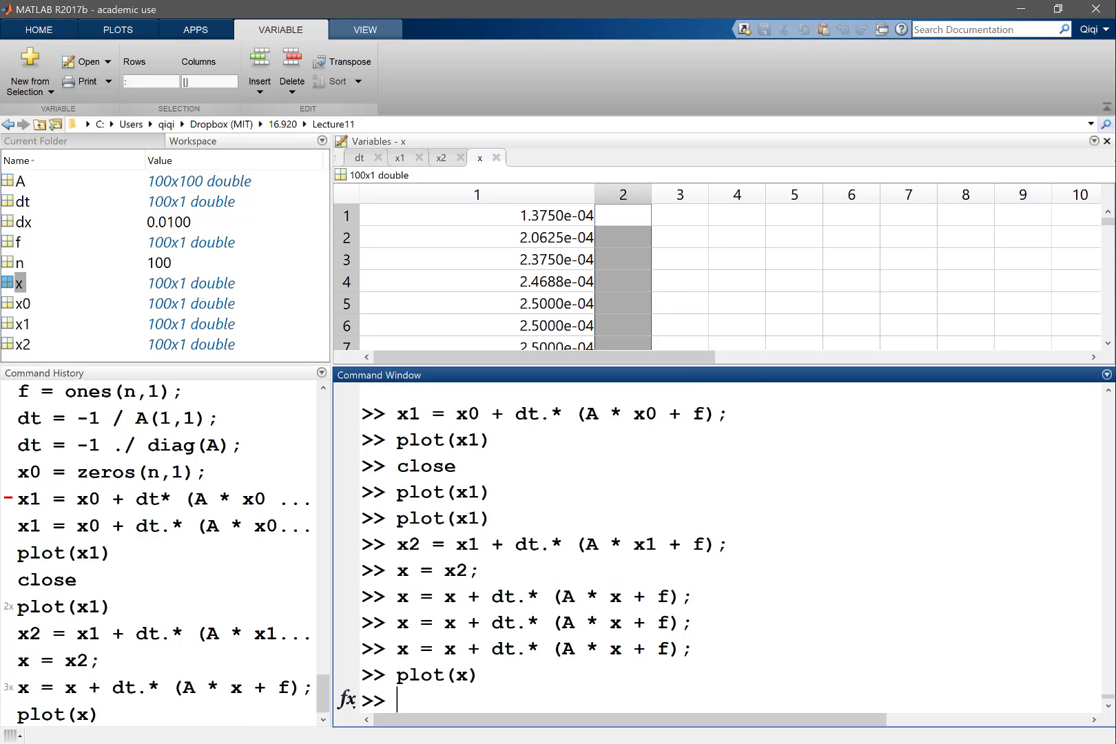
- Run plot(x) to see the 2.5e-04 plateau with drops at both ends
key("Return")
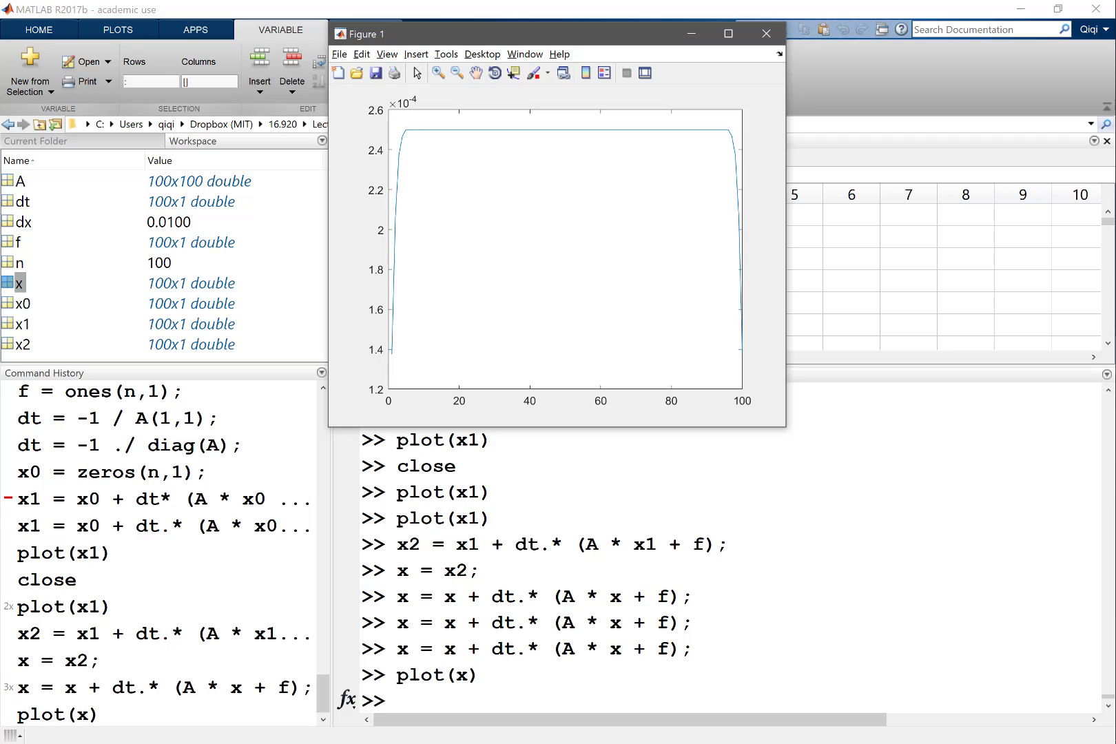
- Run the update in a for i = 1:1000 loop, then hold on and plot x
type("for i")
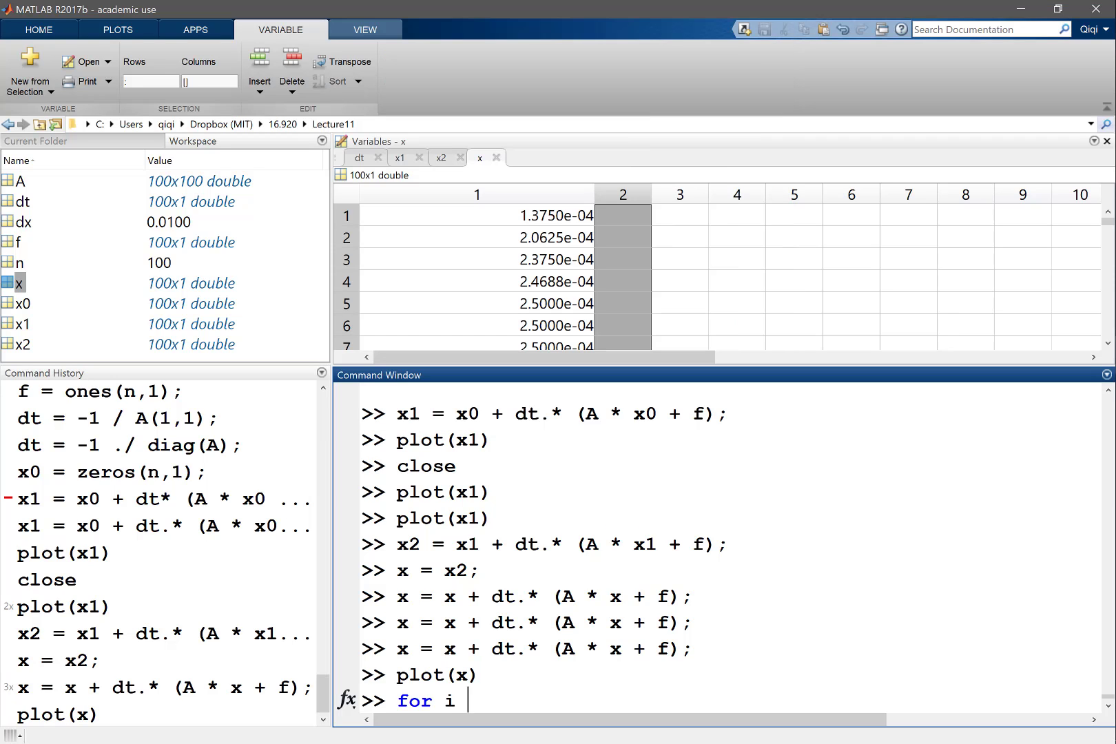
type("= 1:1000")
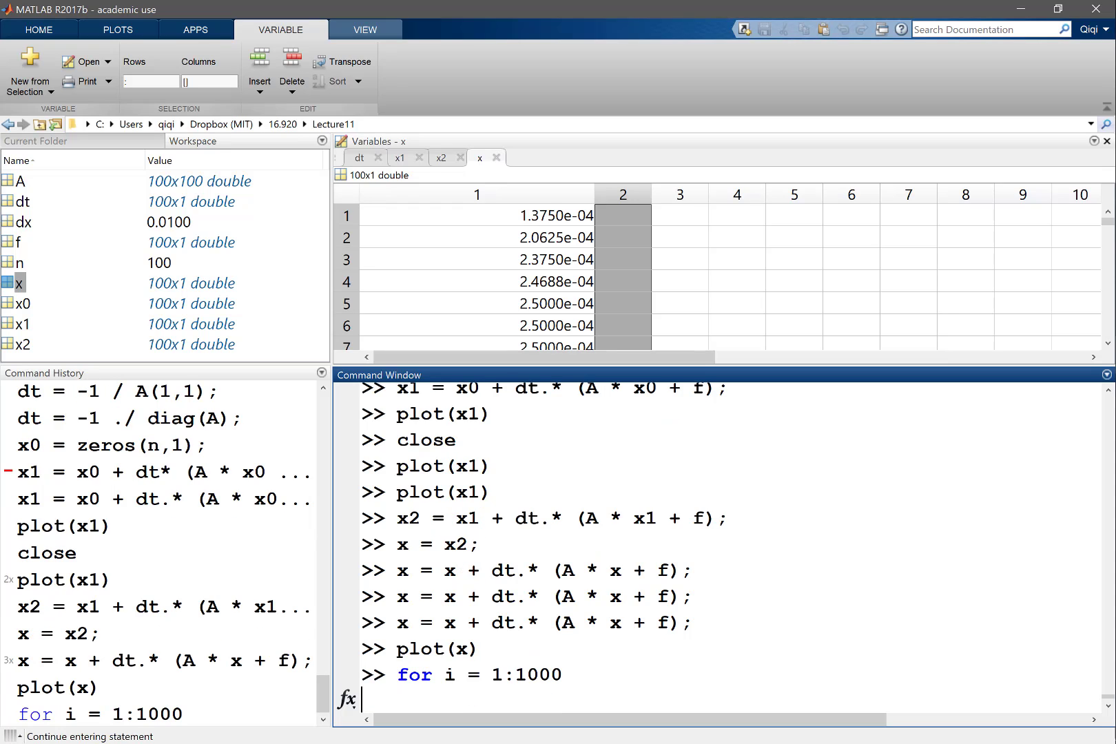
double_click(544, 621)
type("x = x + dt.* (A * x + f);")
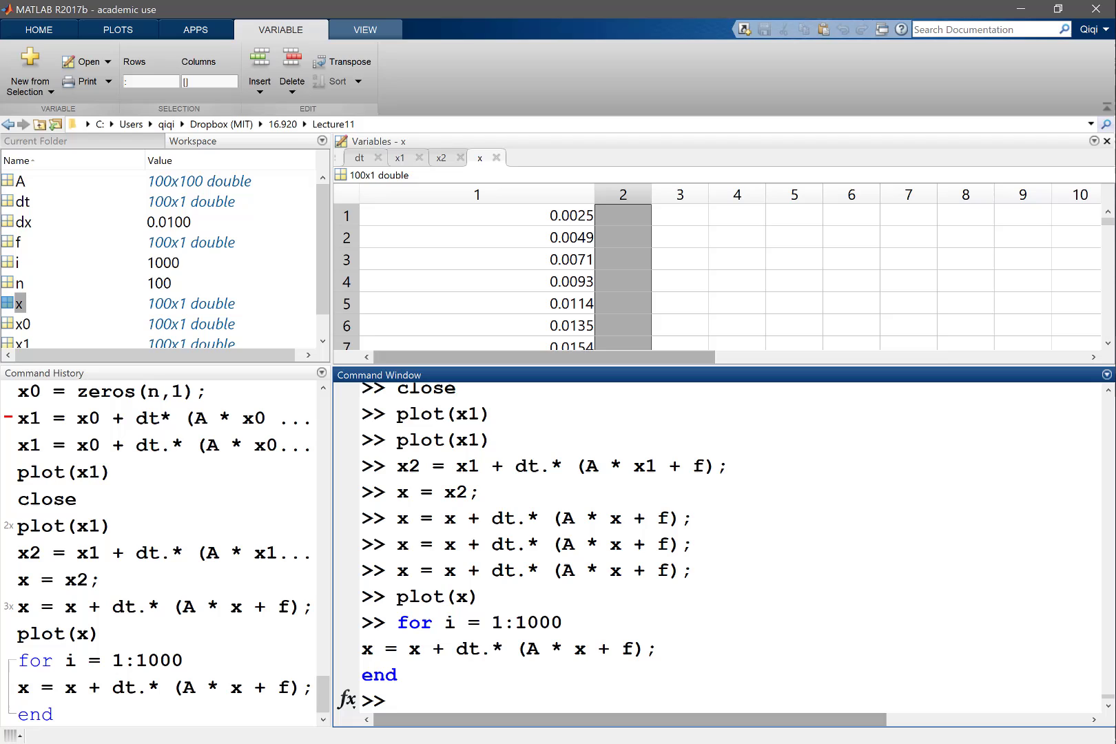
type("hold on;")
type("plot(")
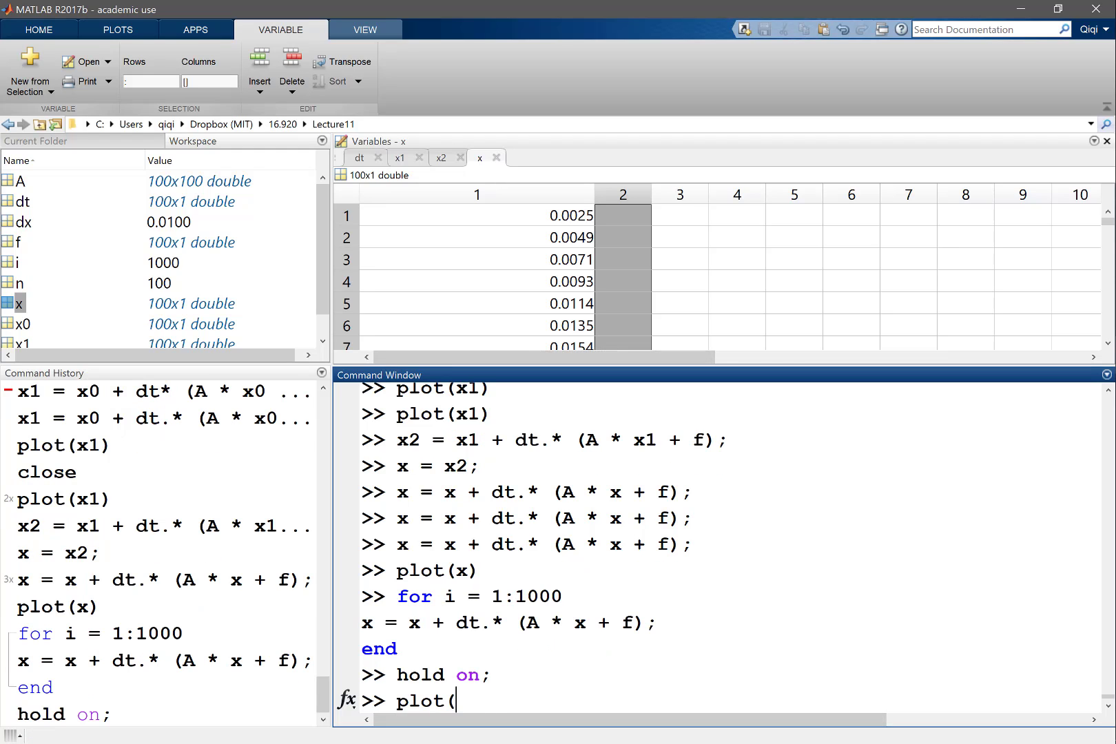
type("x")
key("Return")
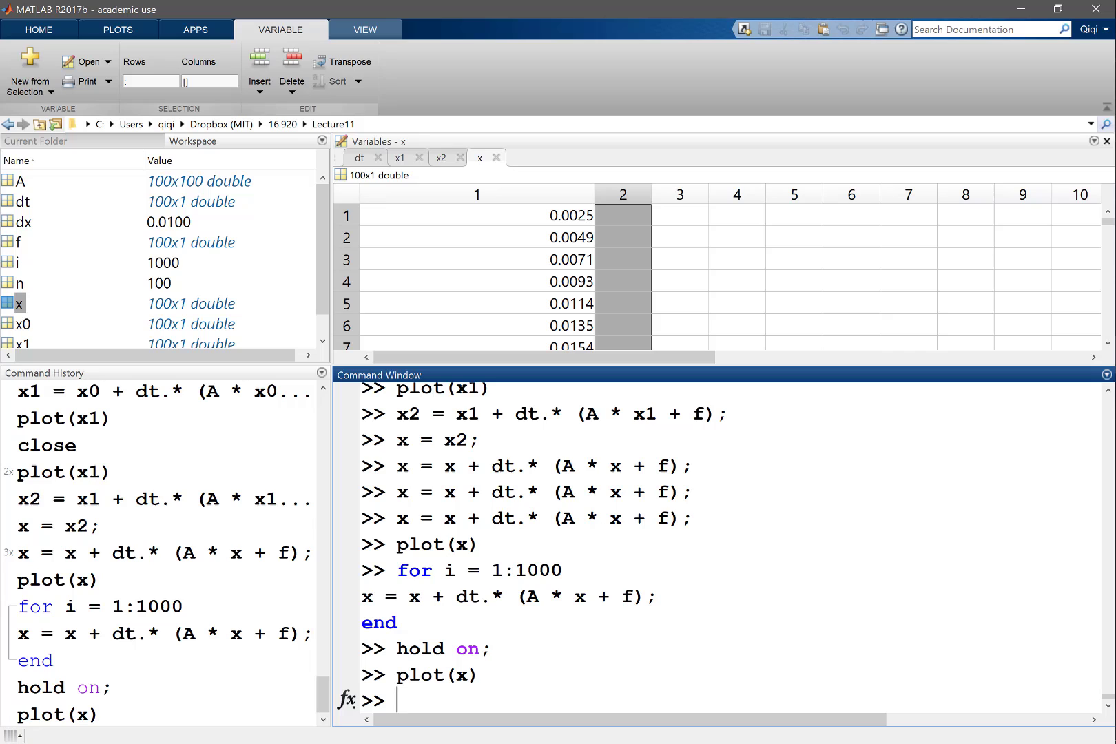
- Evaluate 1./8 as 0.1250, rerun the 1000-step loop, and plot the updated x
type("1.")
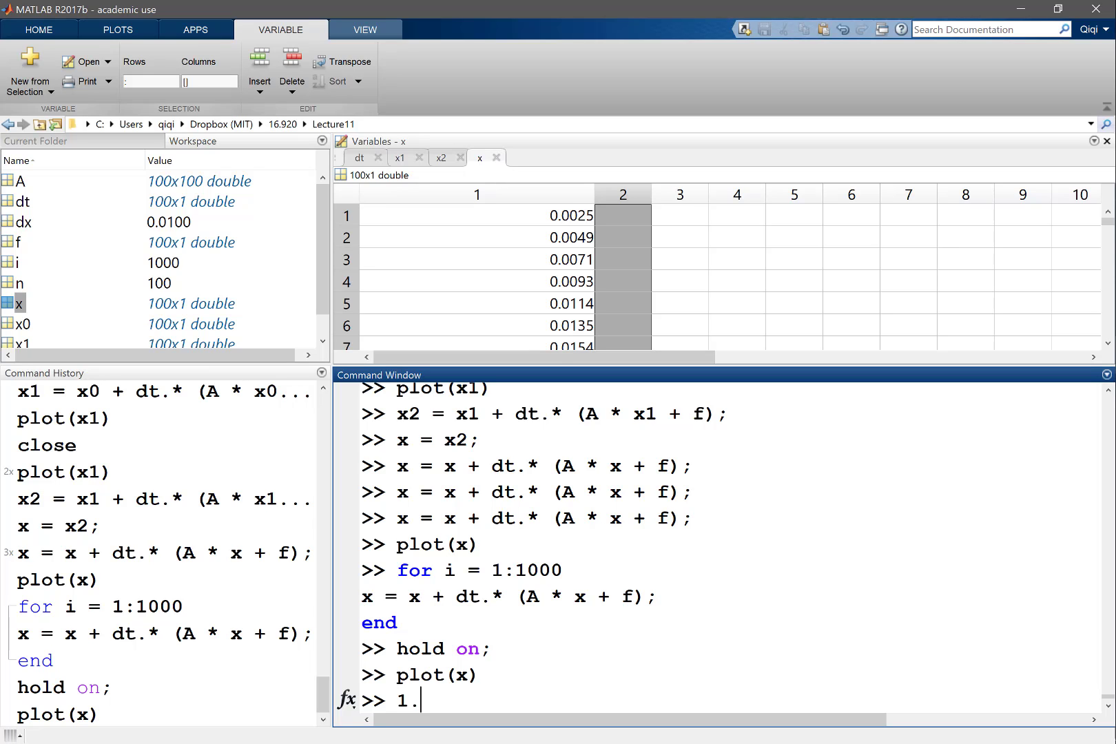
key("Return")
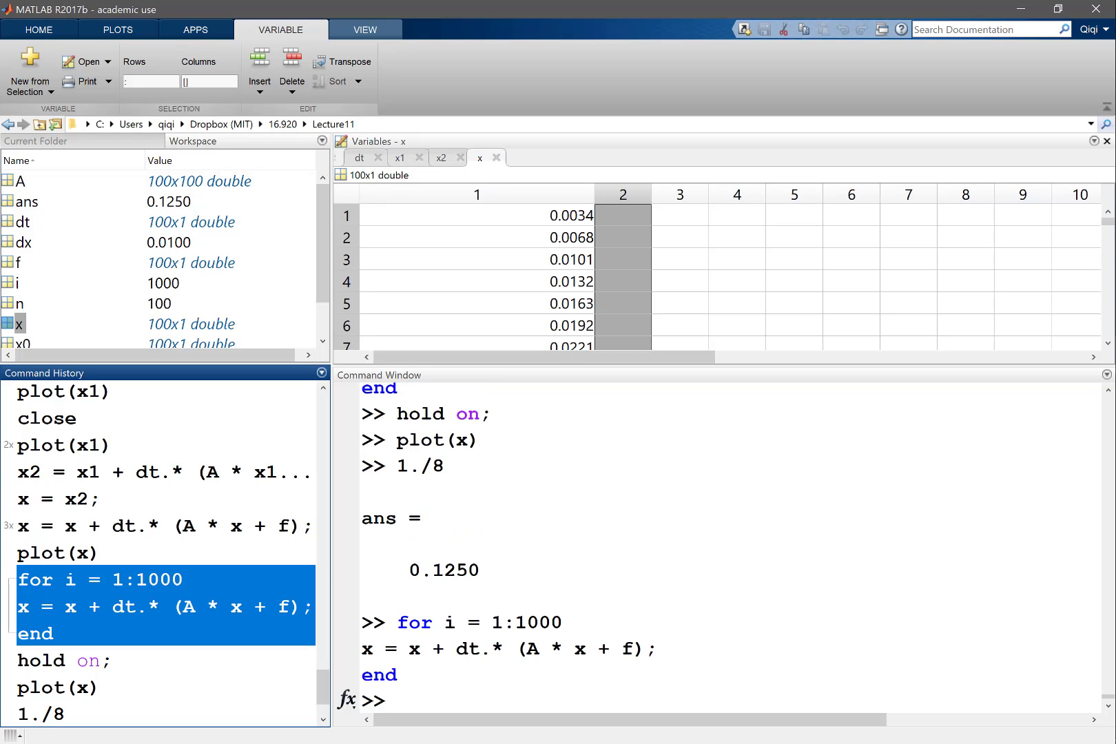
type("pl")
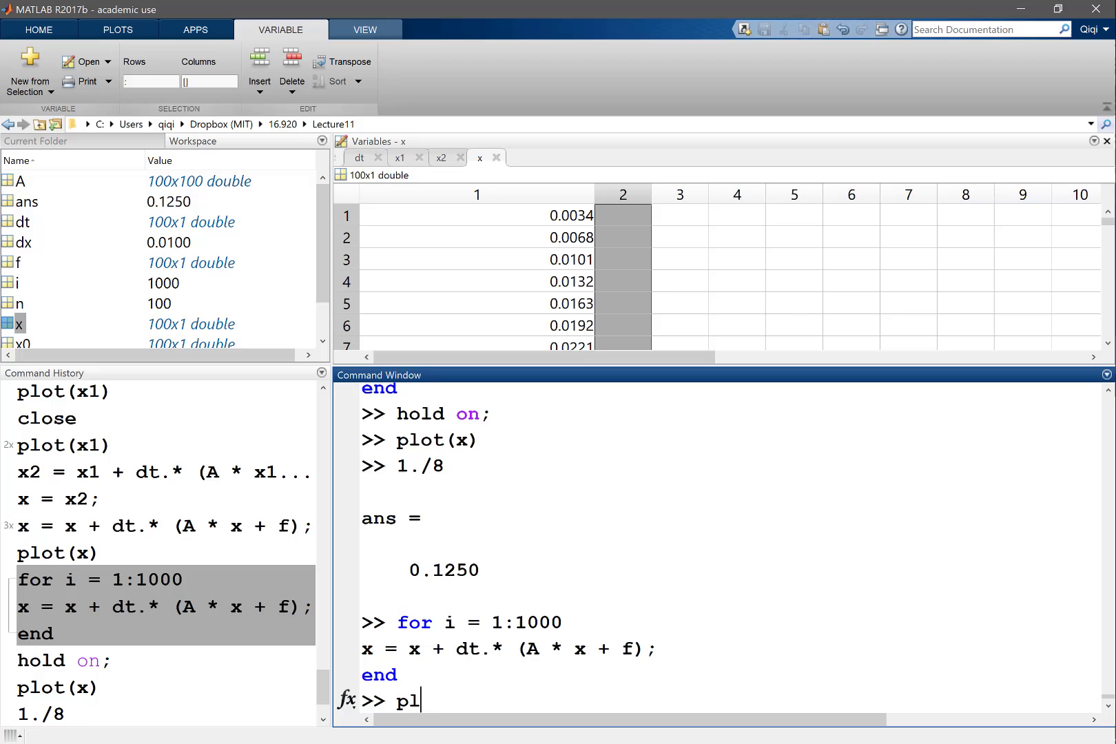
key("Return")
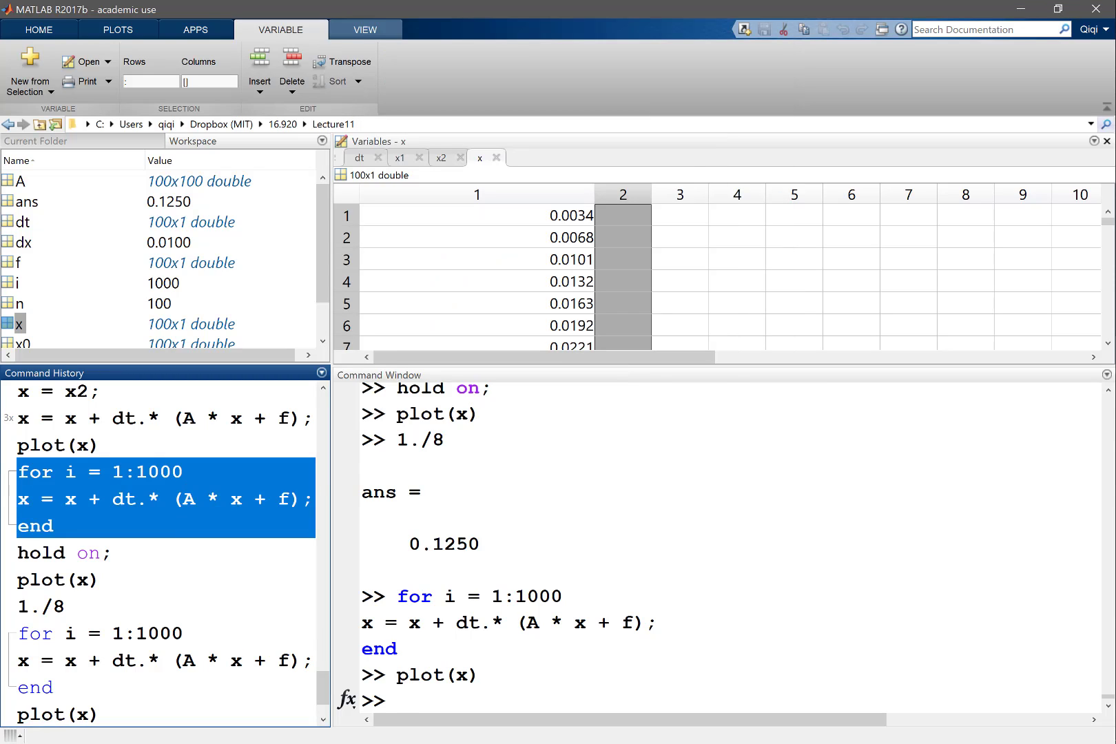
- Rerun the 1000-iteration Jacobi loop, plot x, then run 10000 more iterations
key("Return")
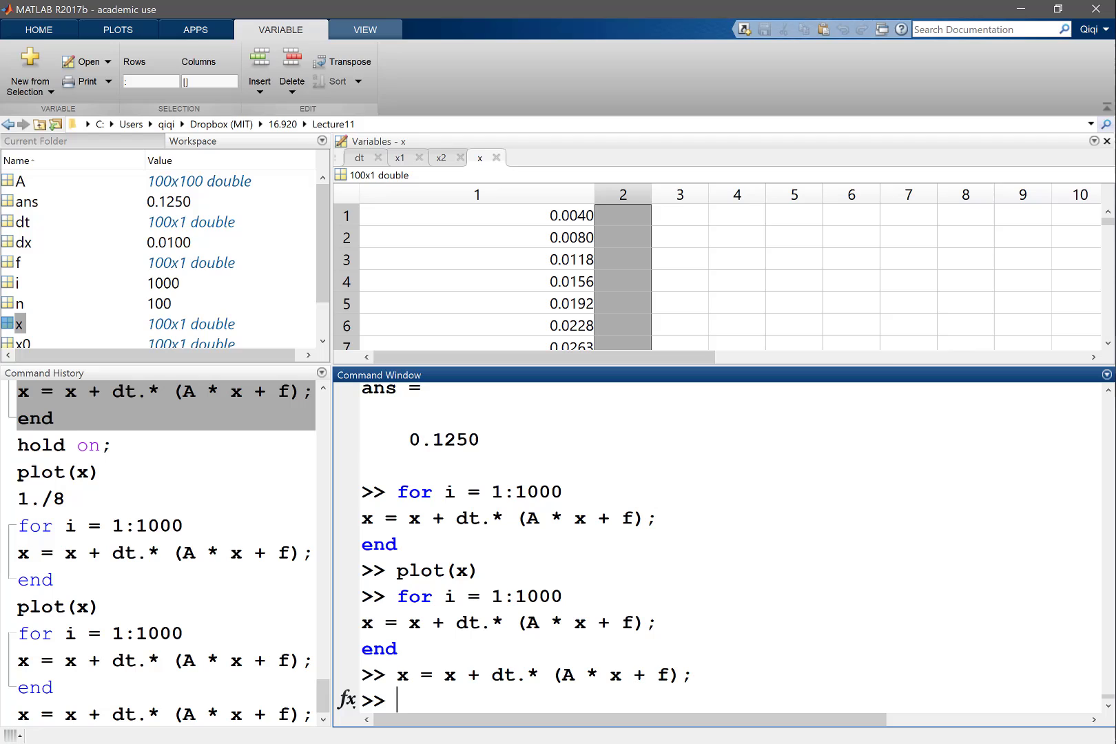
type("for i = 1:1000")
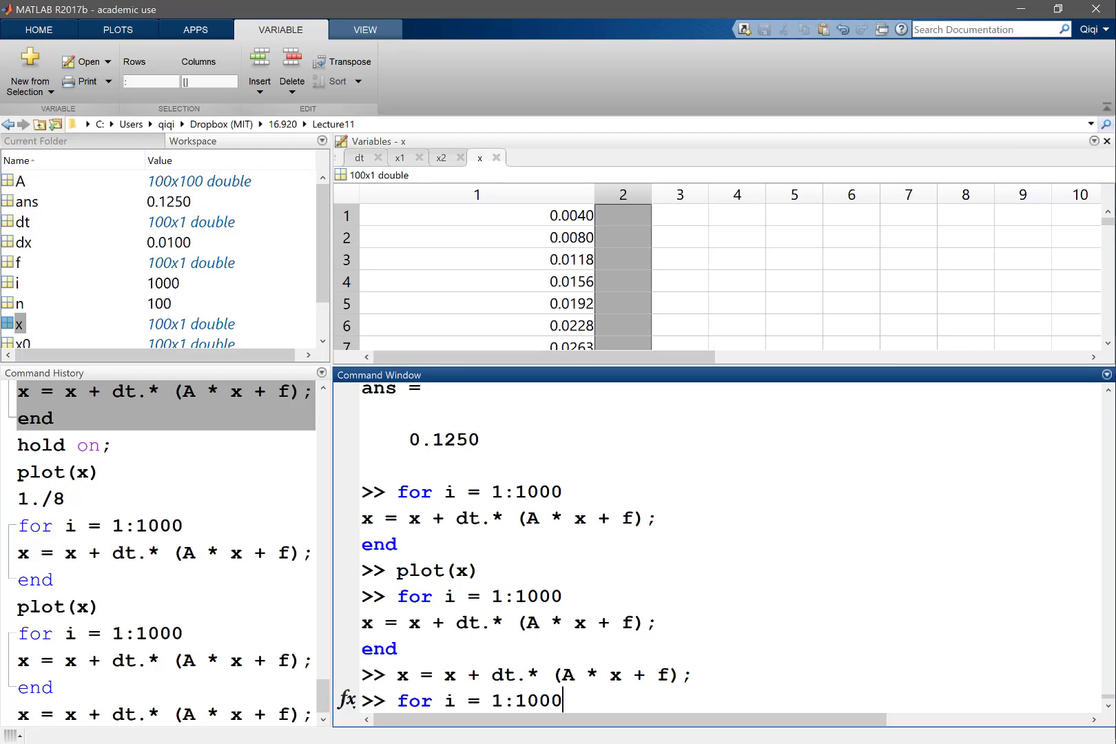
key("Return")
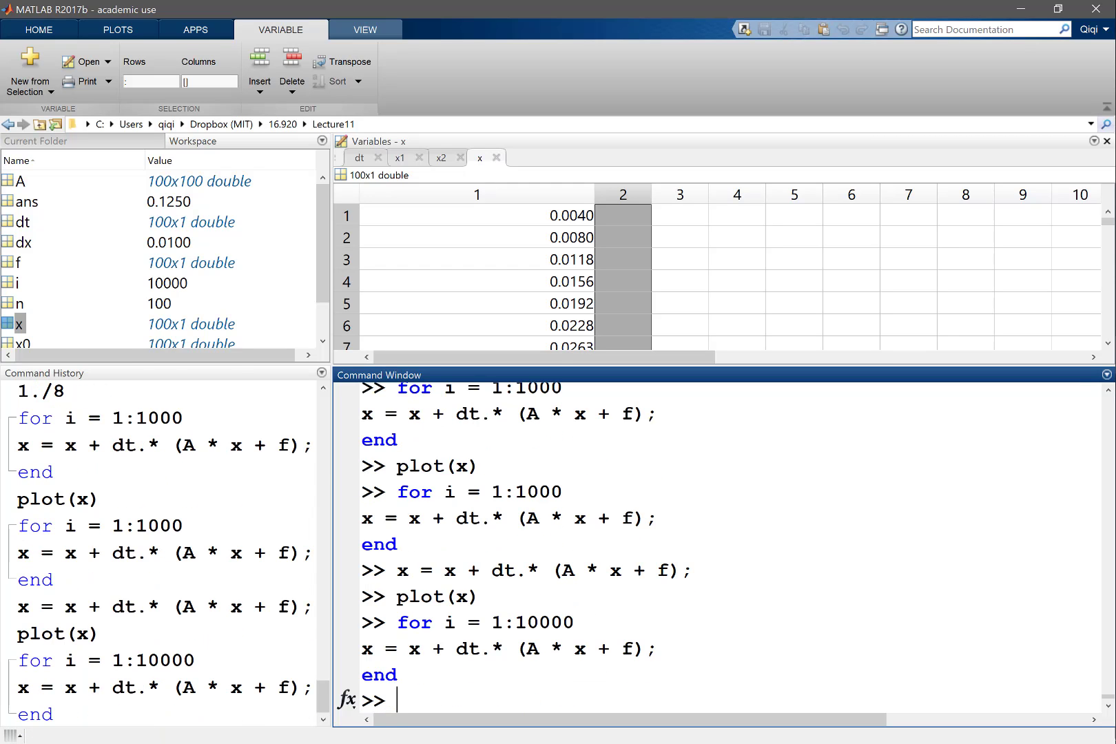
- Enter plot(x) to view the solution after 10000 iterations
type("plot(x")
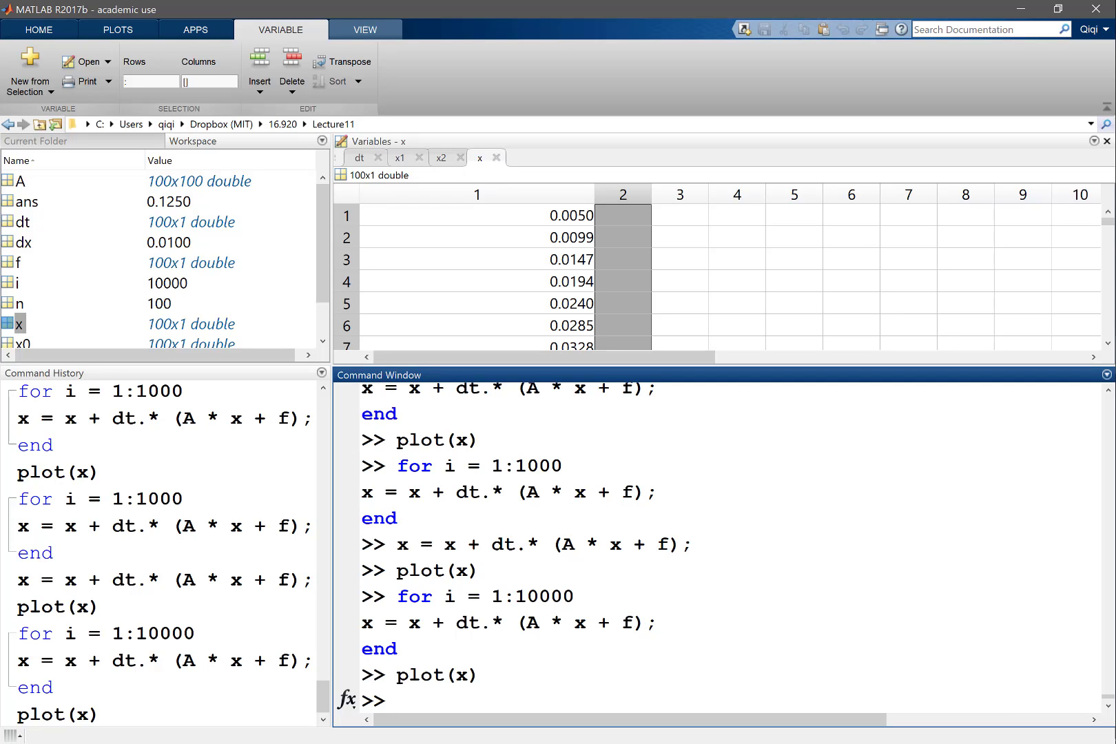
left_click(399, 699)
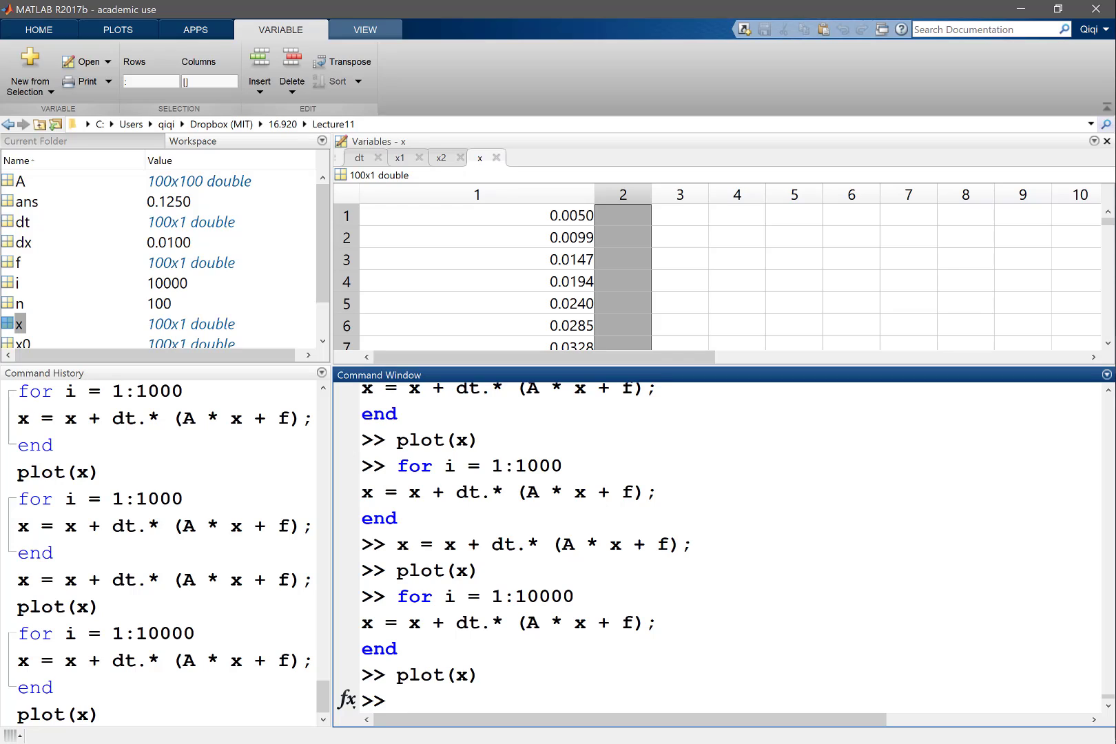
left_click(399, 700)
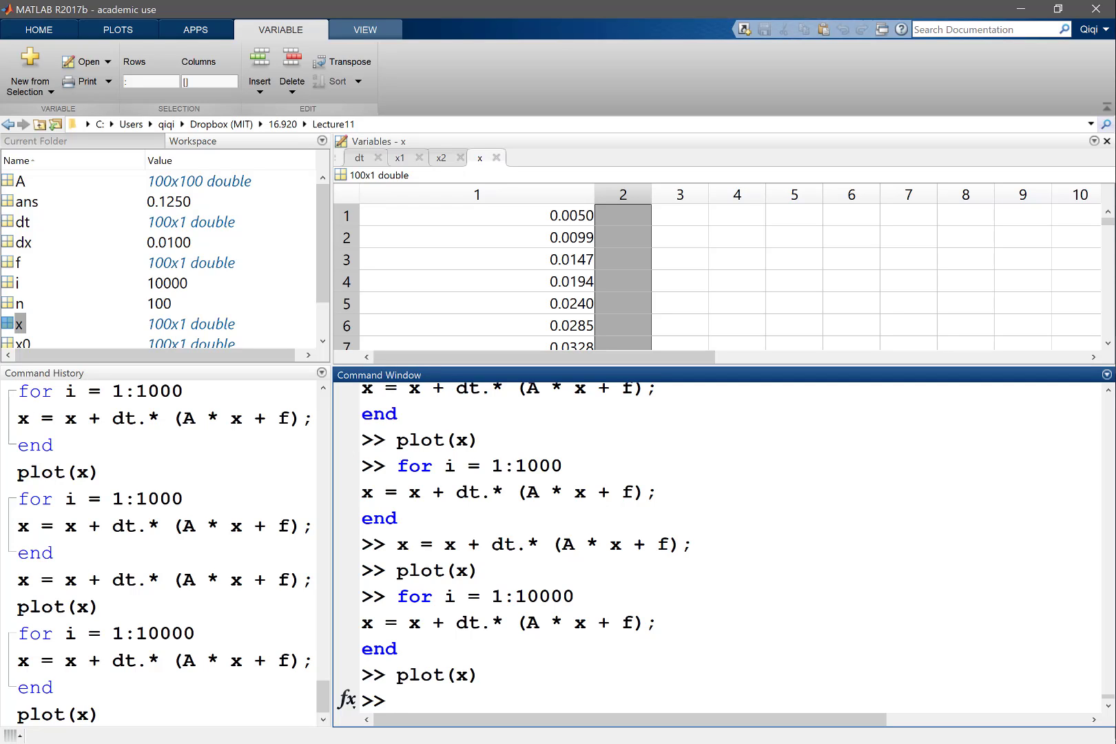
left_click(398, 700)
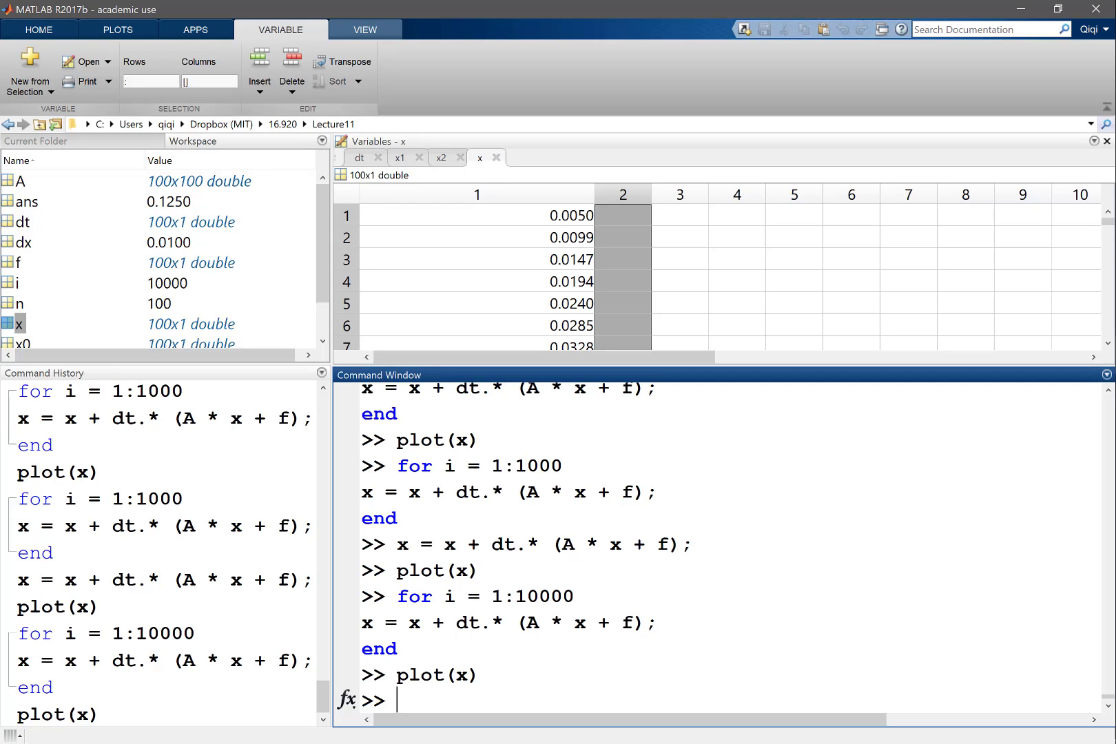